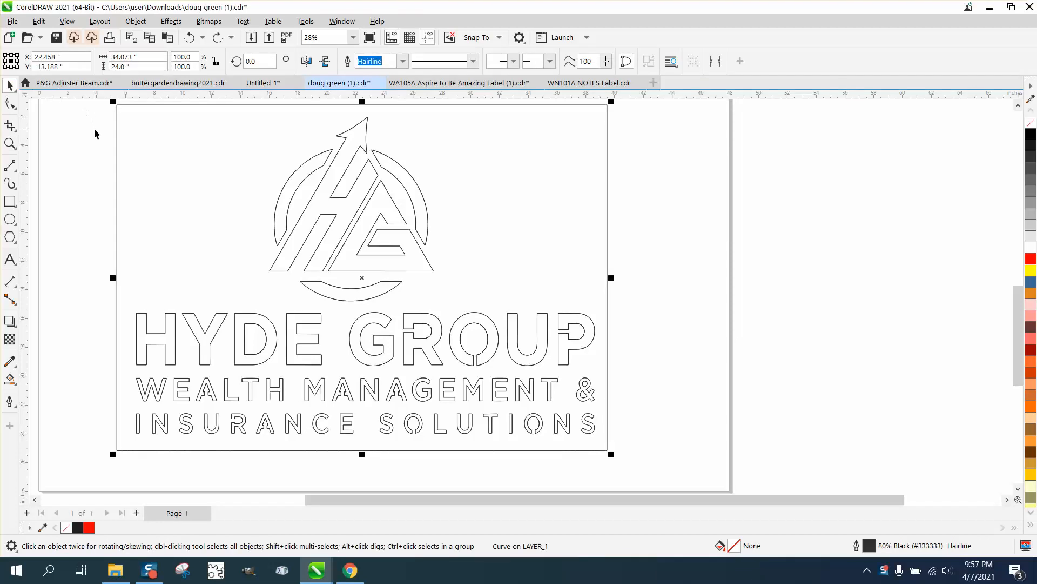
pyautogui.moveTo(420, 213)
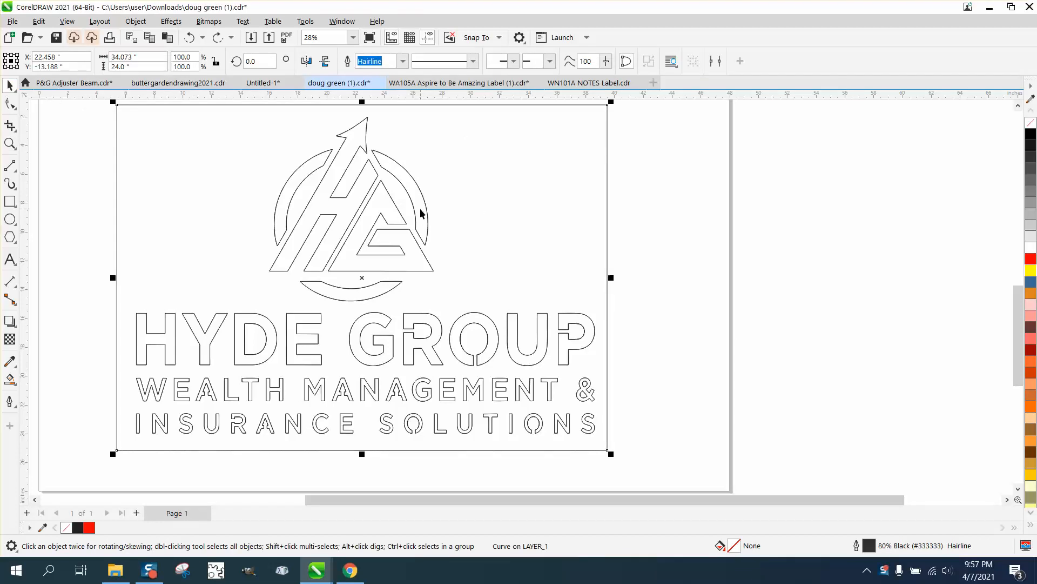
pyautogui.moveTo(433, 190)
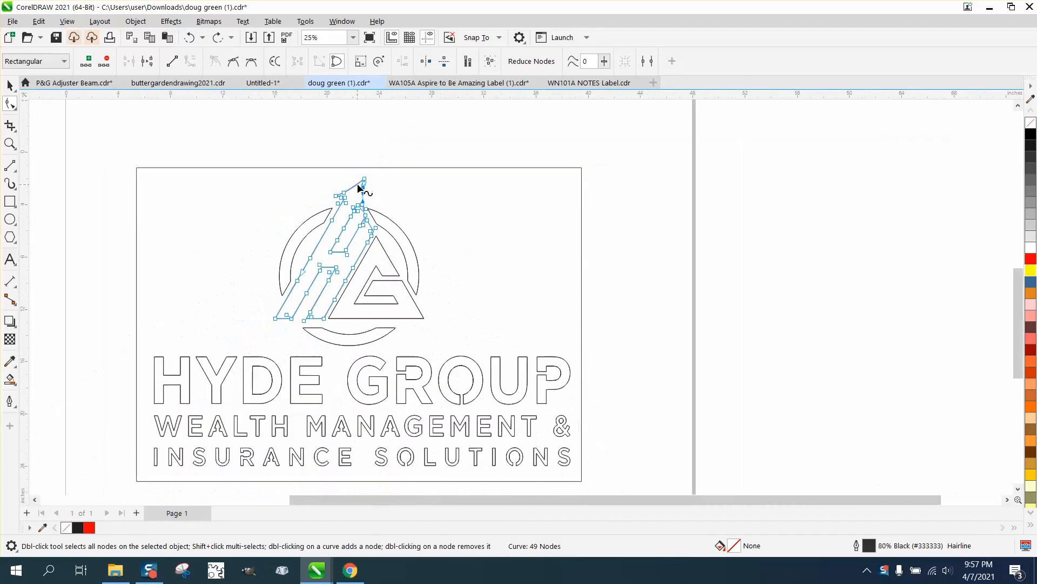
# Step: Finish checking the emblem pieces, deselect the outlined logo and switch to Smart Fill for the red copy
pyautogui.click(9, 85)
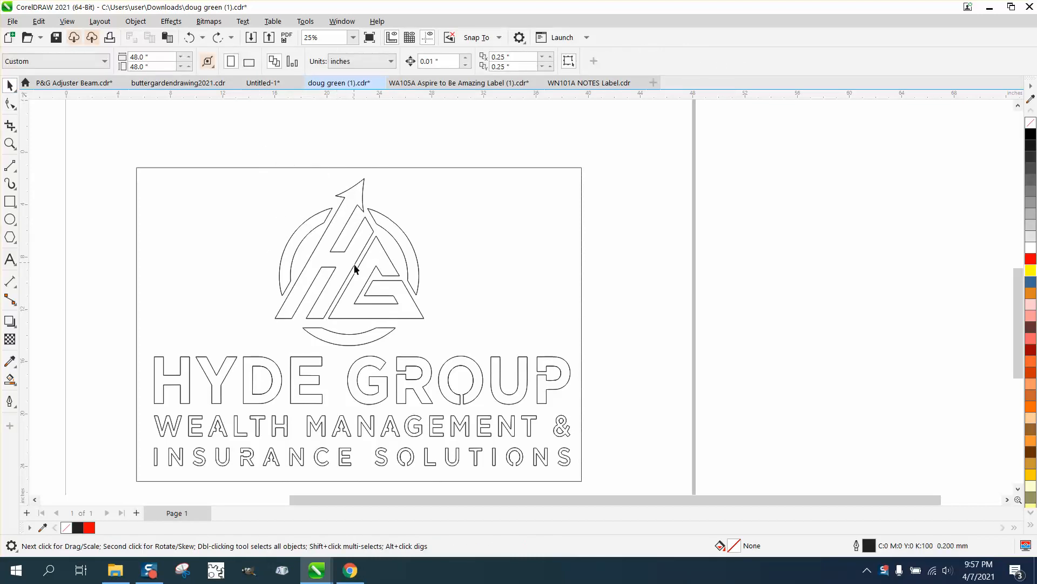
pyautogui.moveTo(369, 257)
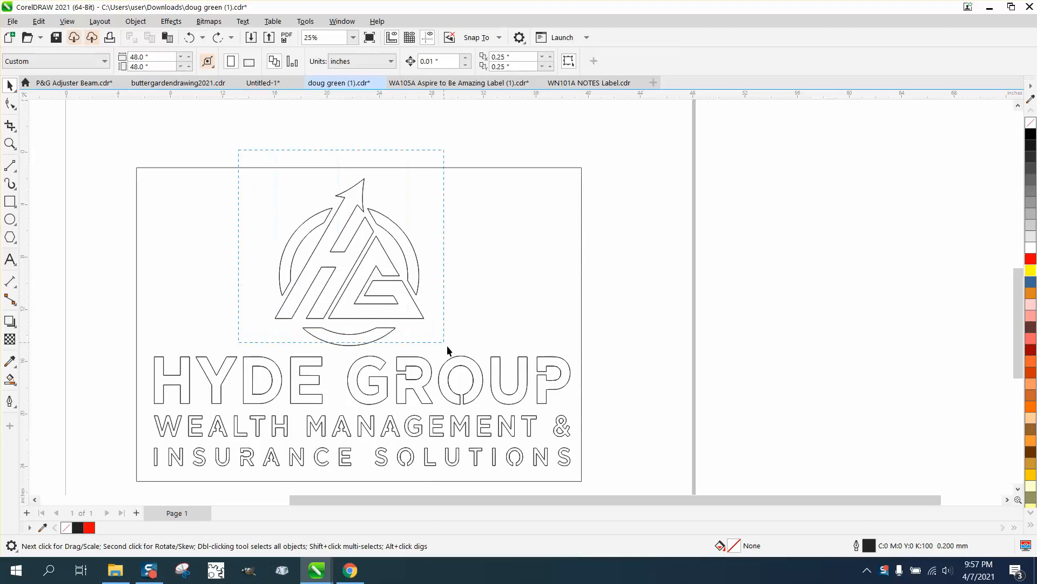
pyautogui.click(341, 252)
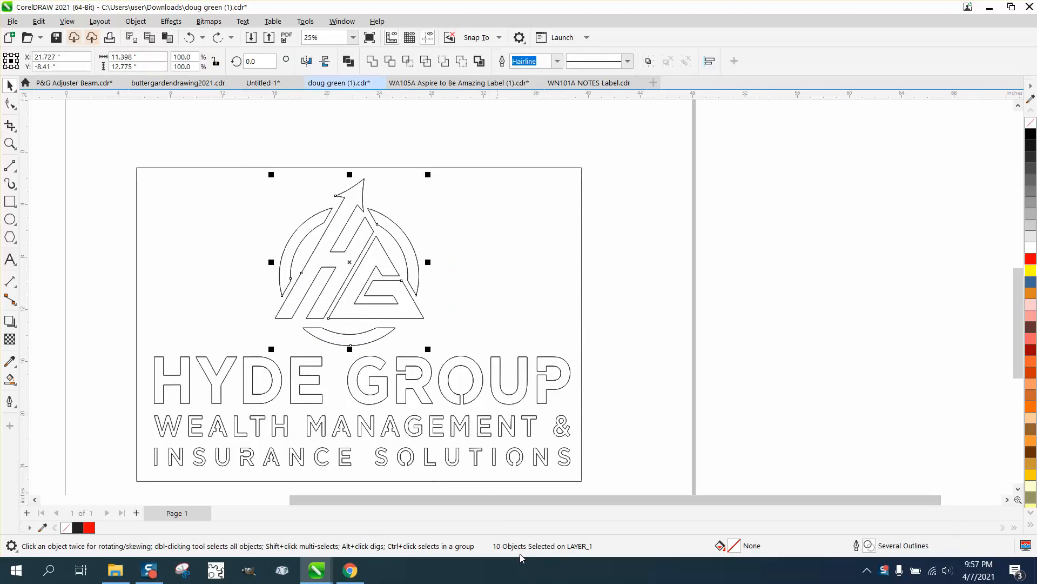
pyautogui.moveTo(409, 155)
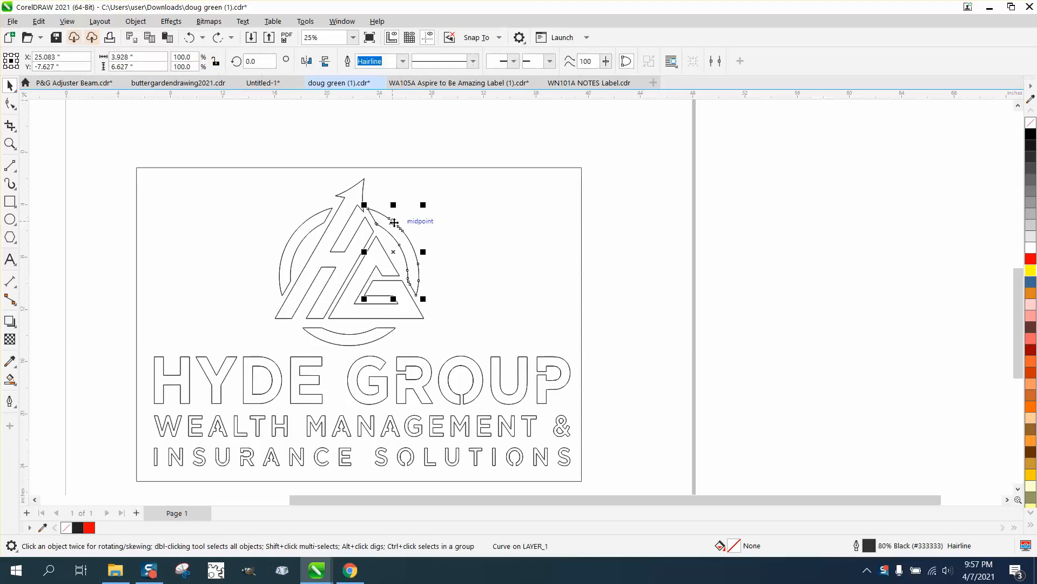
pyautogui.click(9, 87)
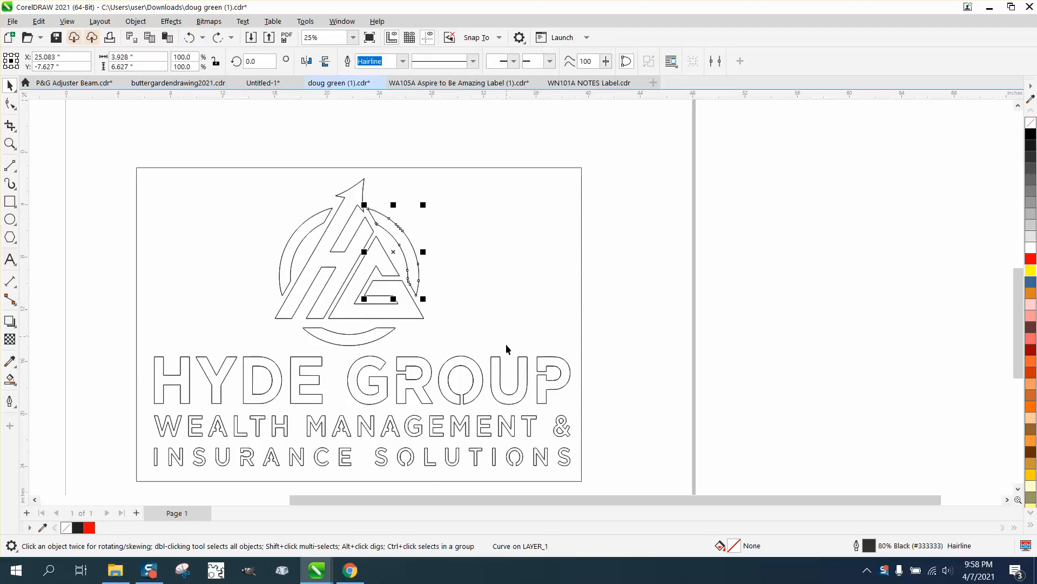
pyautogui.moveTo(403, 375)
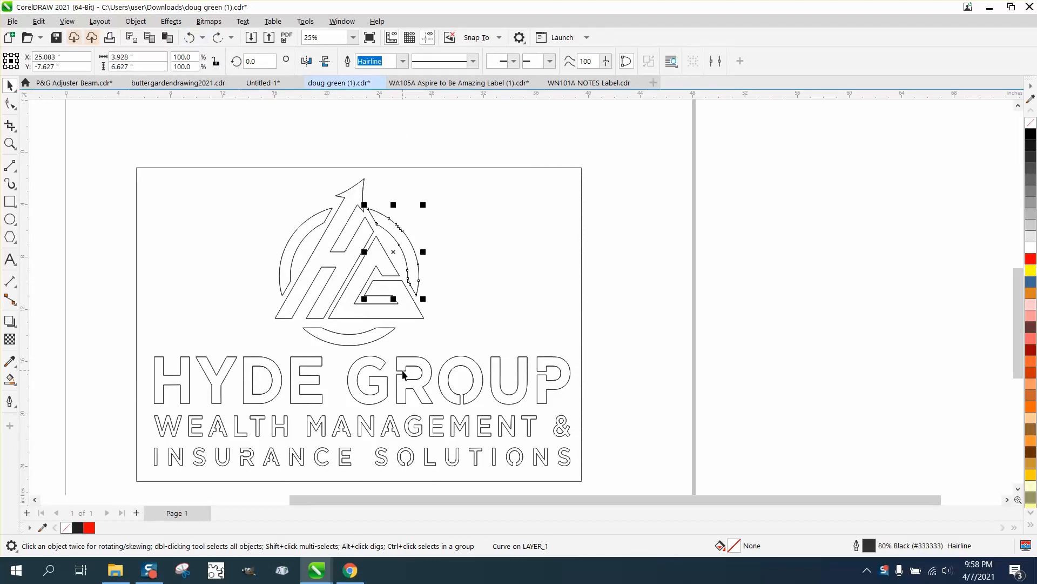
pyautogui.moveTo(555, 397)
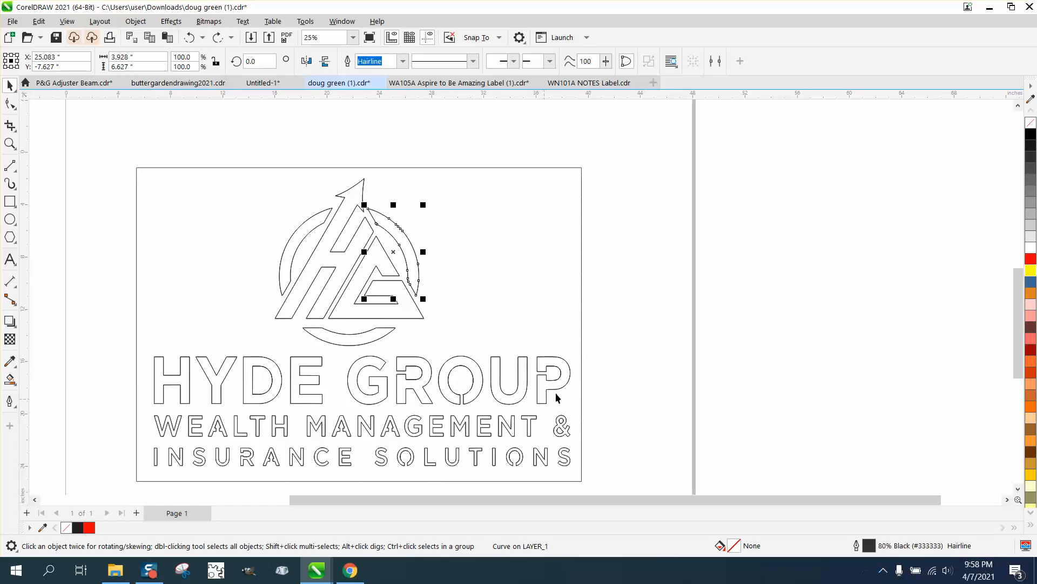
pyautogui.moveTo(267, 379)
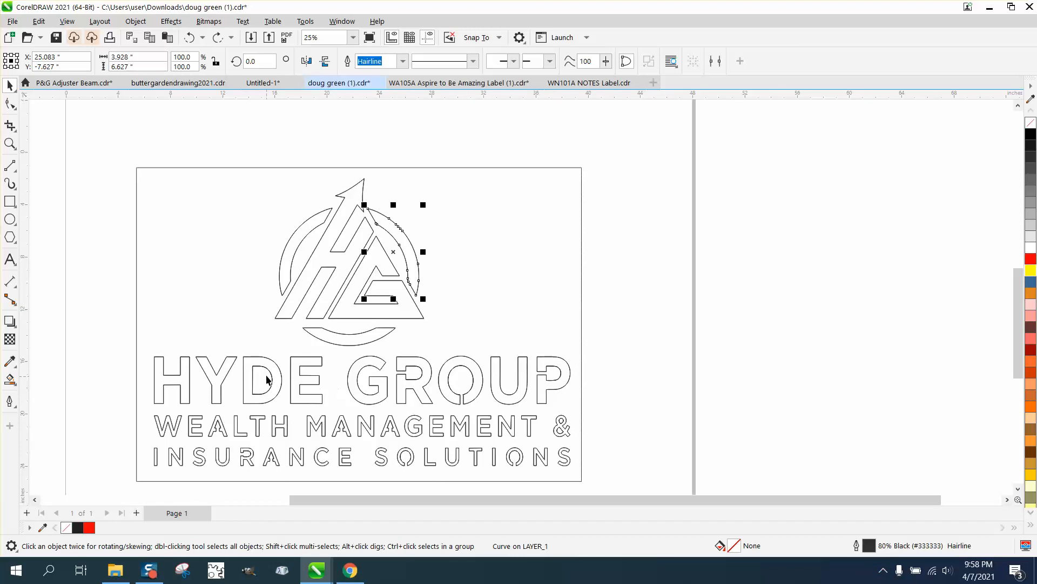
pyautogui.moveTo(257, 375)
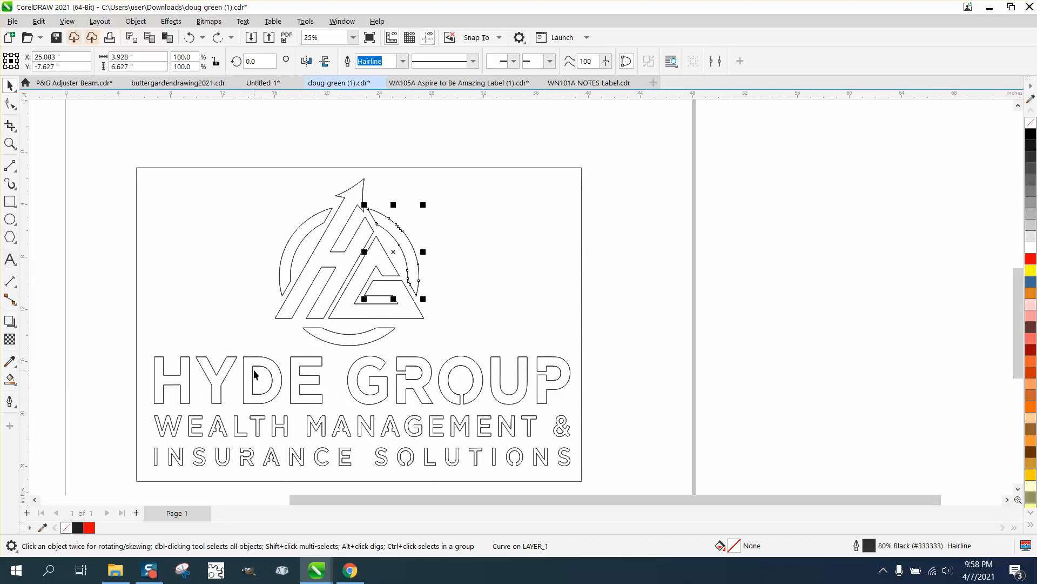
pyautogui.moveTo(553, 436)
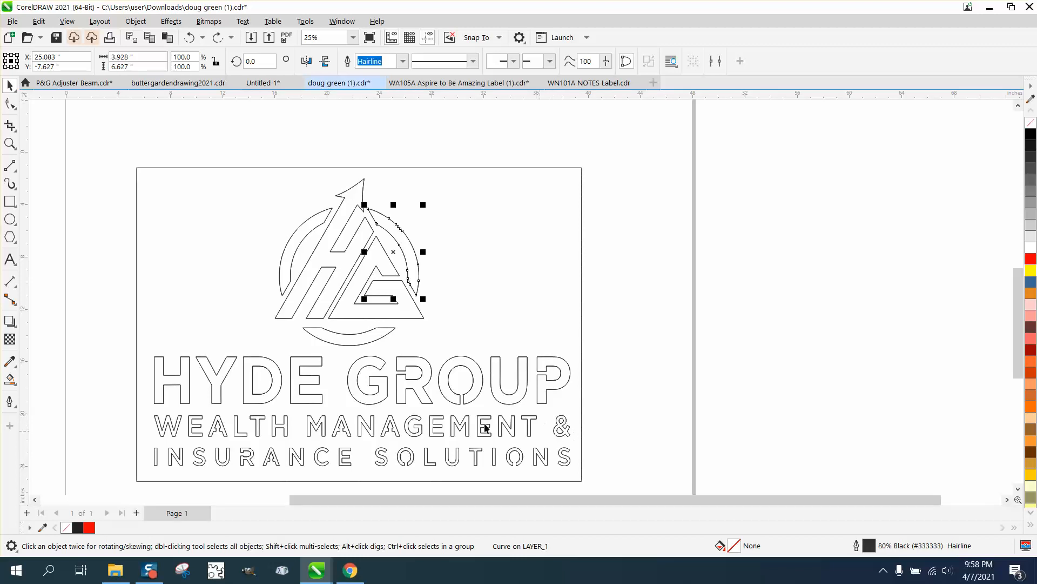
pyautogui.moveTo(75, 403)
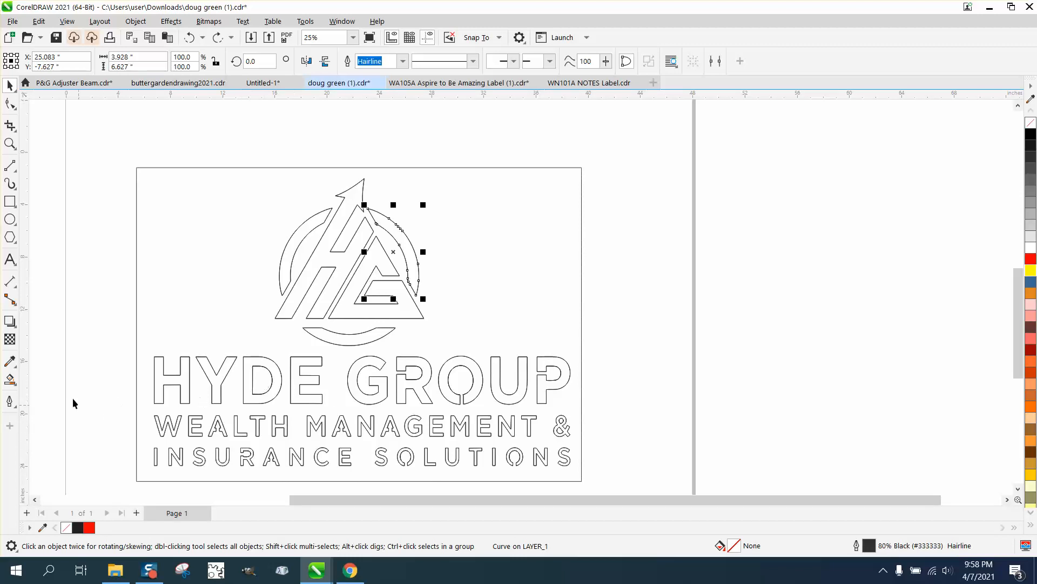
pyautogui.moveTo(90, 318)
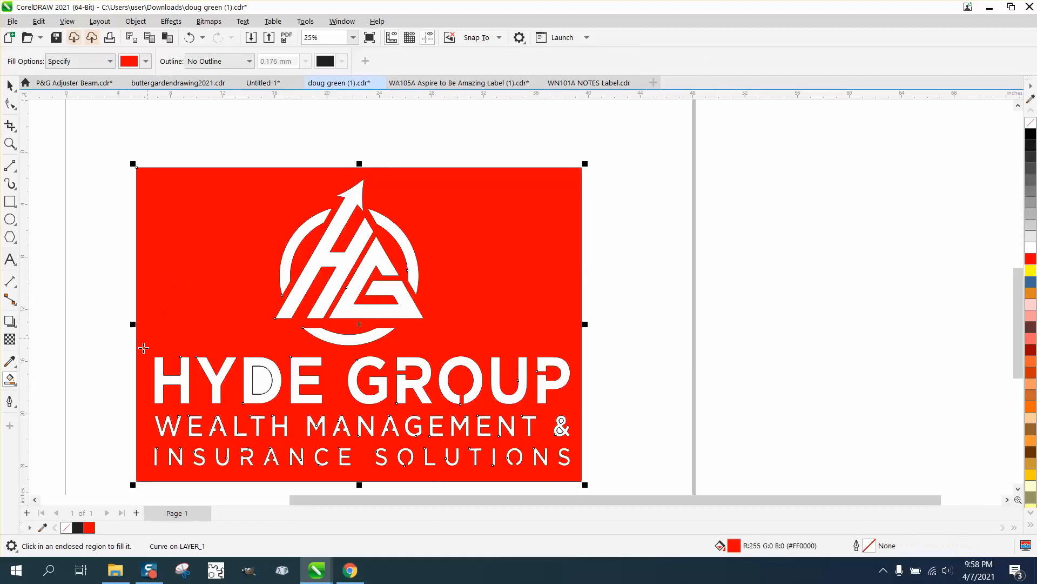
pyautogui.moveTo(378, 403)
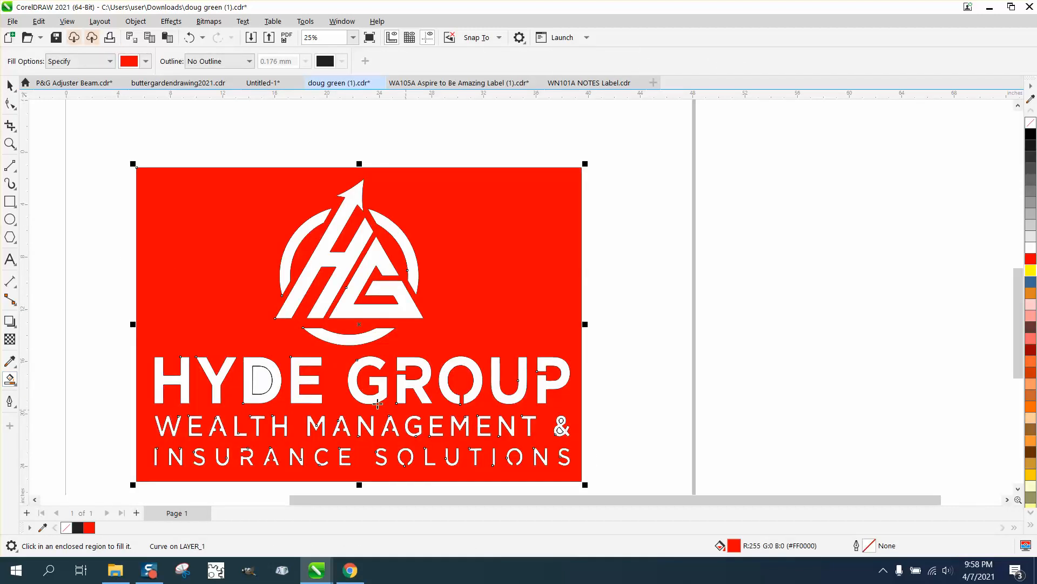
pyautogui.moveTo(268, 377)
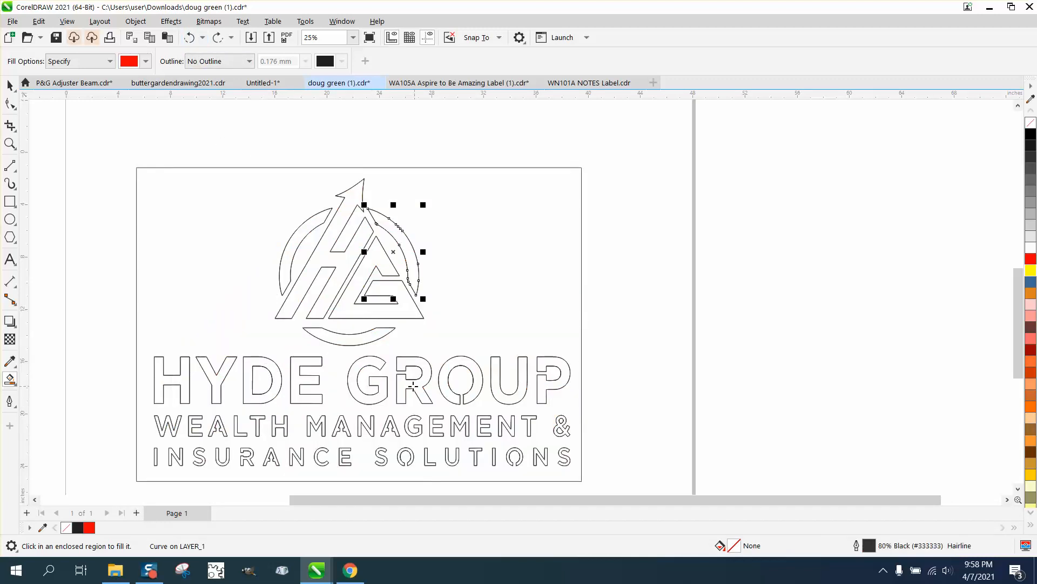
pyautogui.moveTo(463, 402)
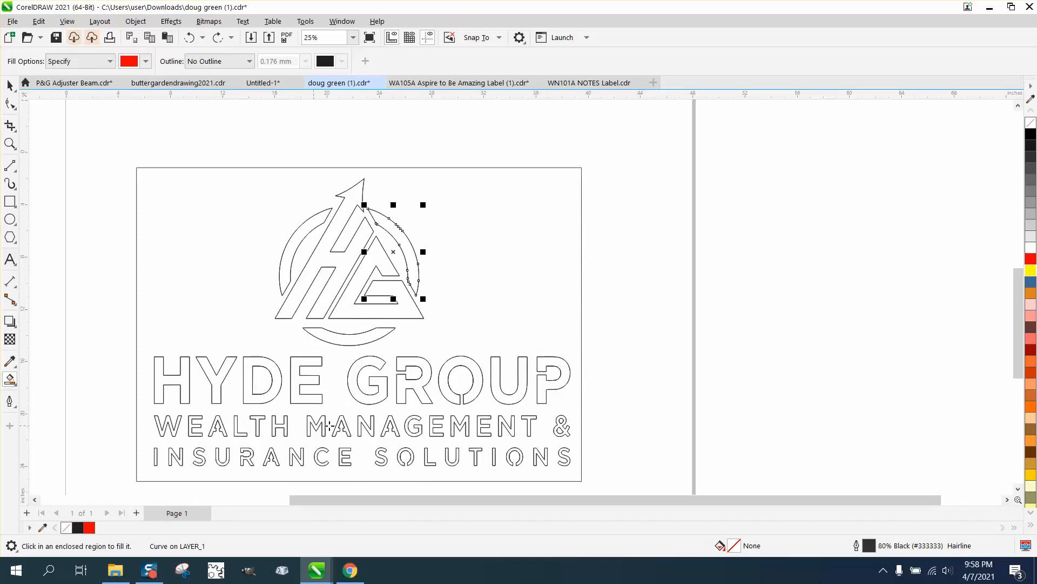
pyautogui.moveTo(565, 437)
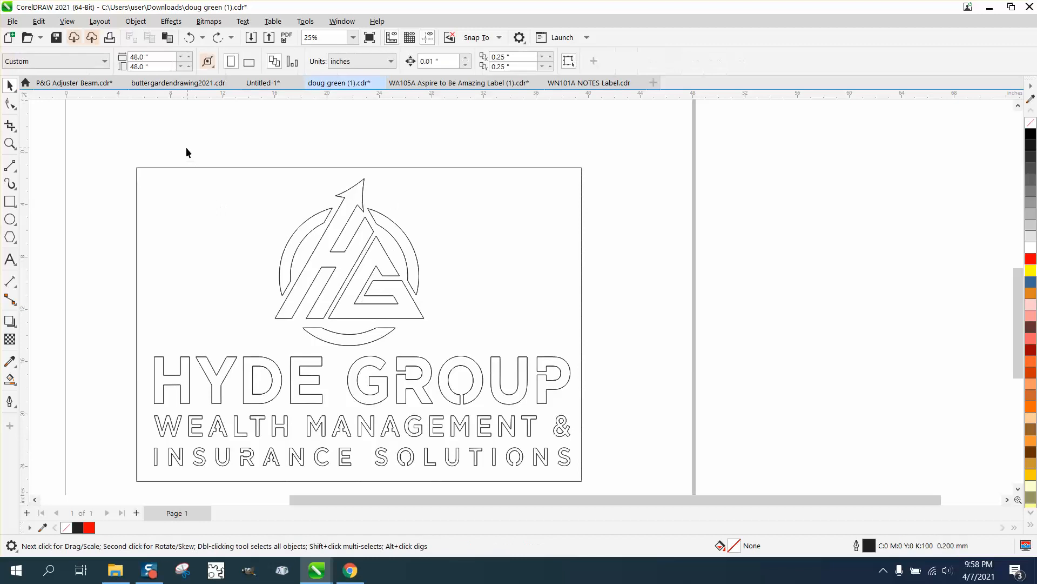
pyautogui.click(359, 324)
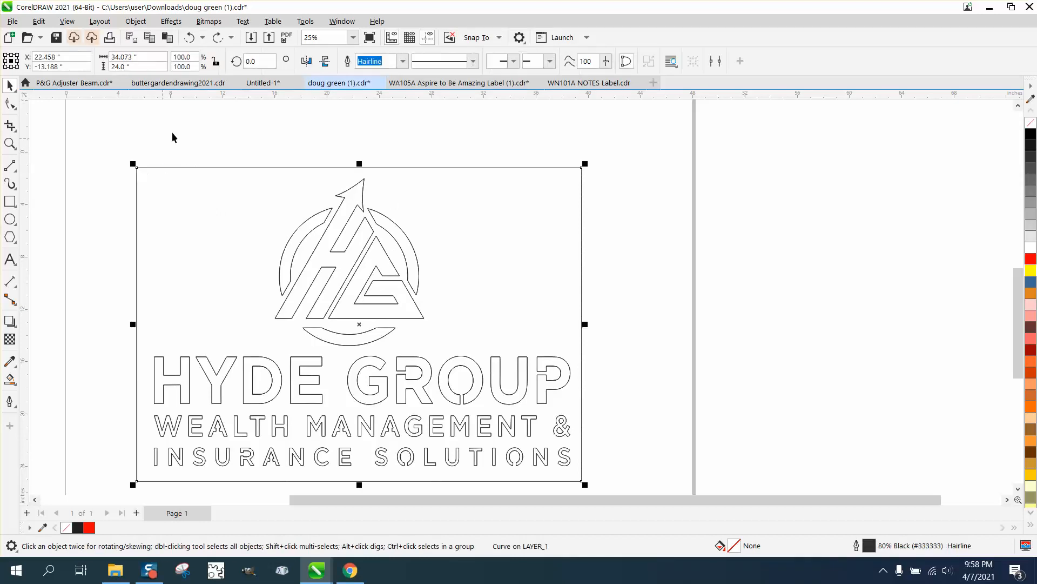
pyautogui.click(171, 137)
pyautogui.write('40')
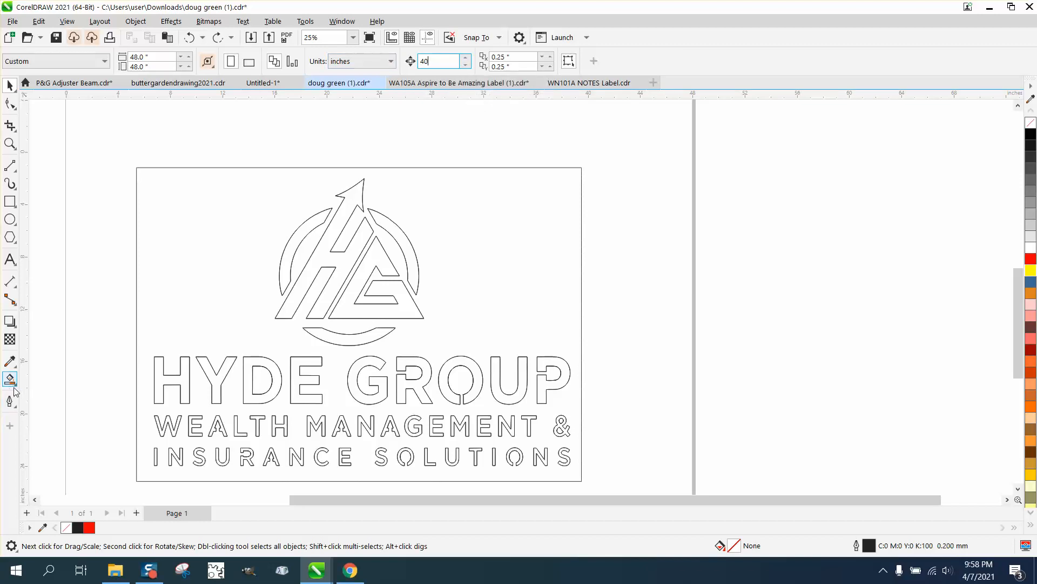
pyautogui.click(10, 379)
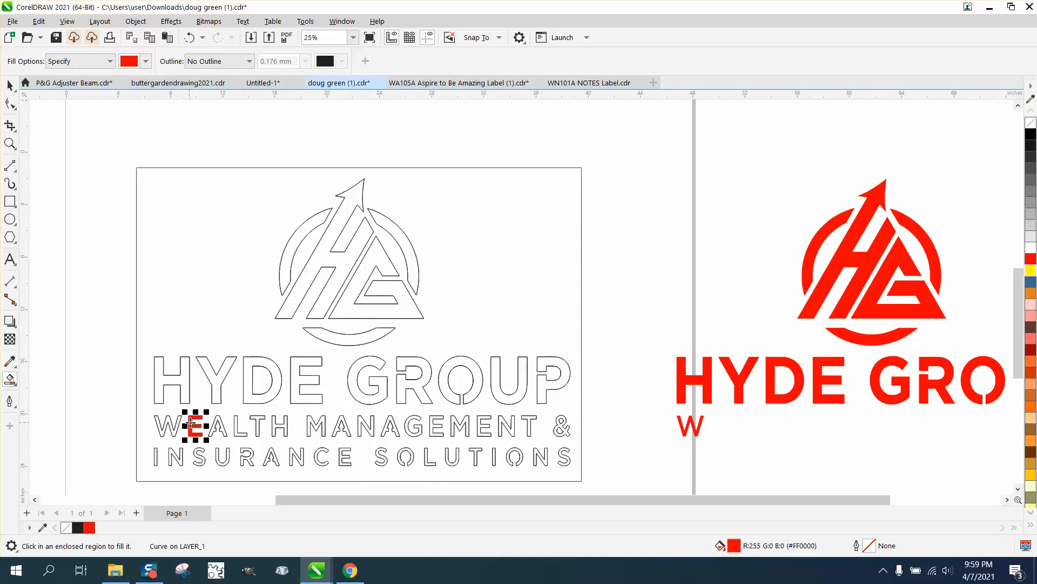
pyautogui.click(11, 143)
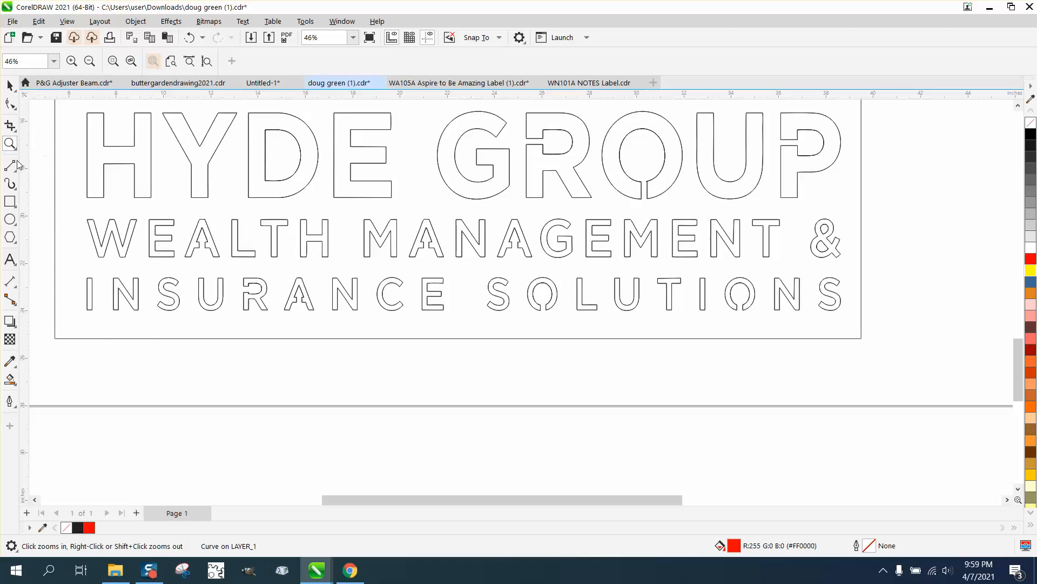
pyautogui.click(203, 240)
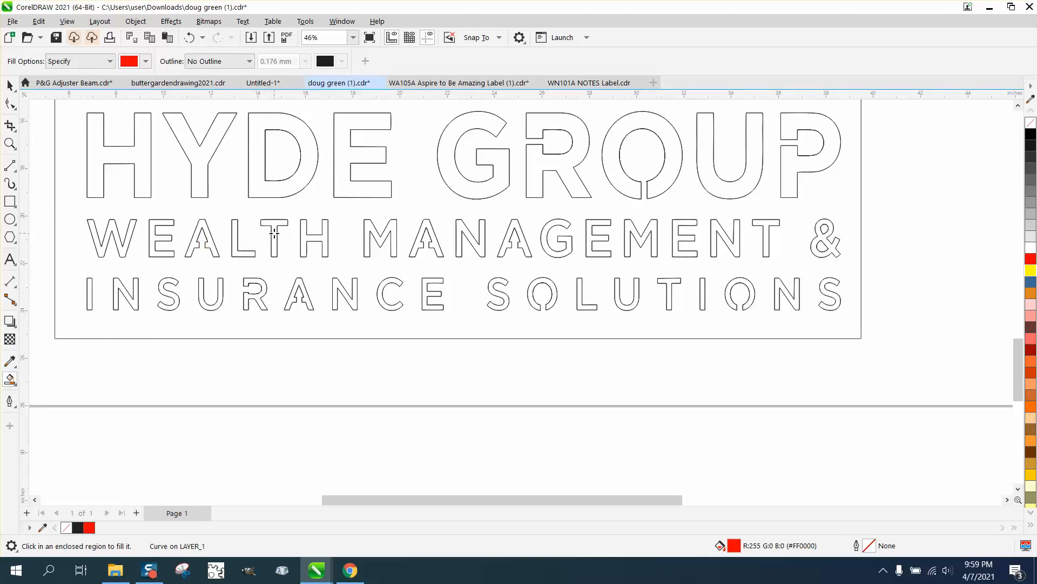
pyautogui.moveTo(368, 238)
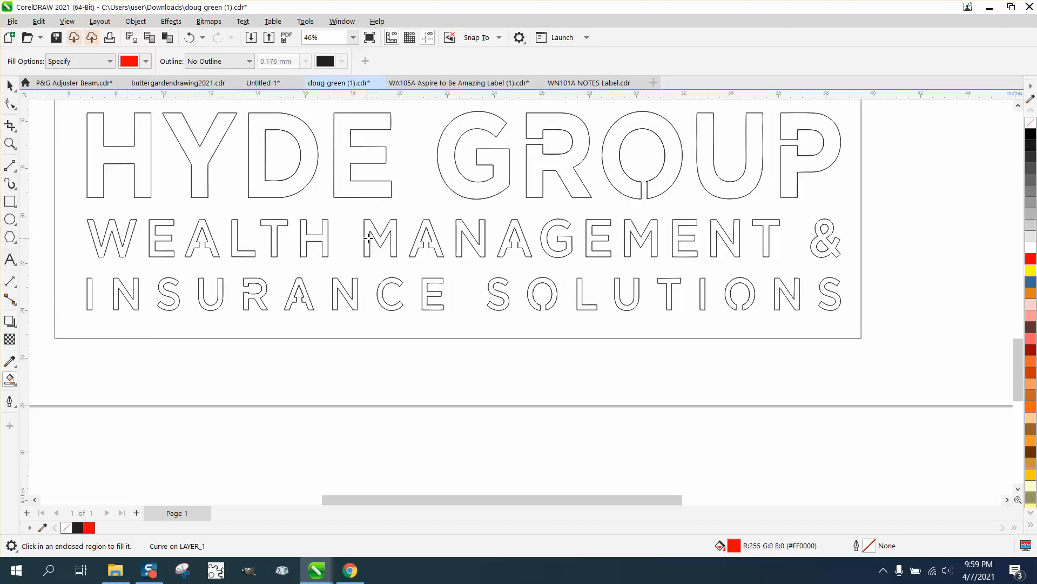
pyautogui.click(427, 238)
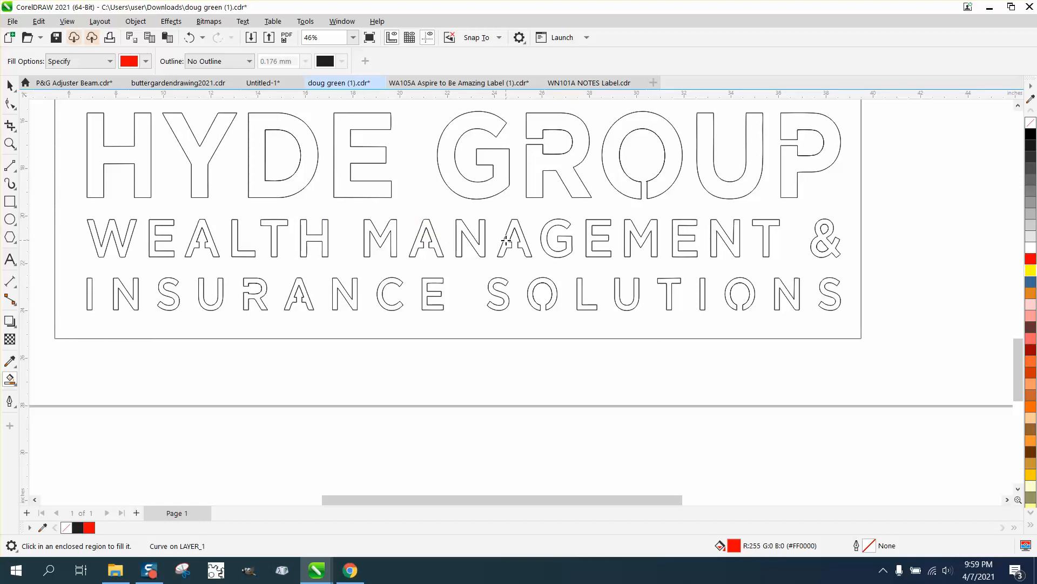
pyautogui.moveTo(586, 240)
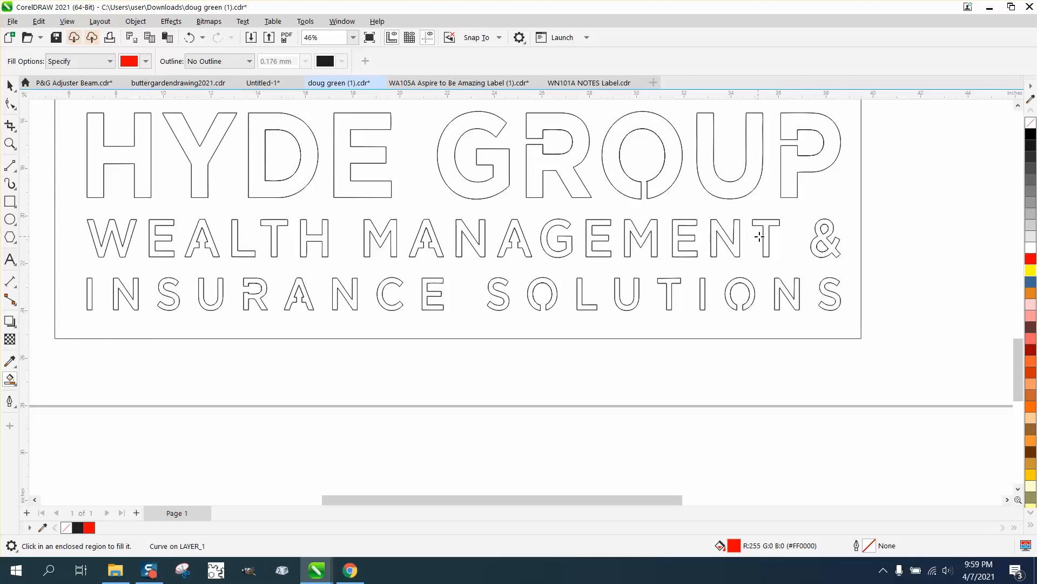
pyautogui.click(765, 237)
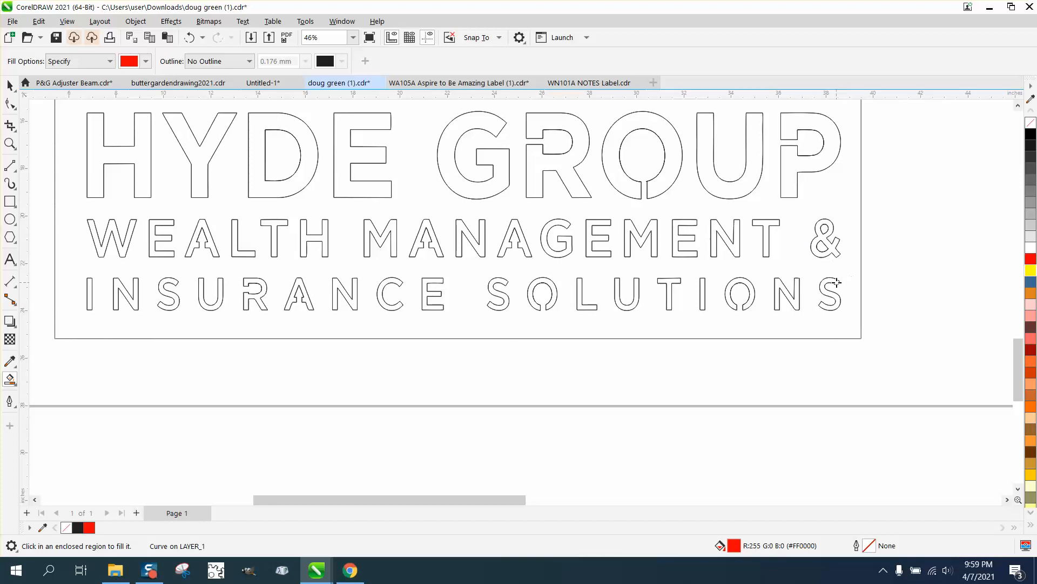
pyautogui.moveTo(755, 288)
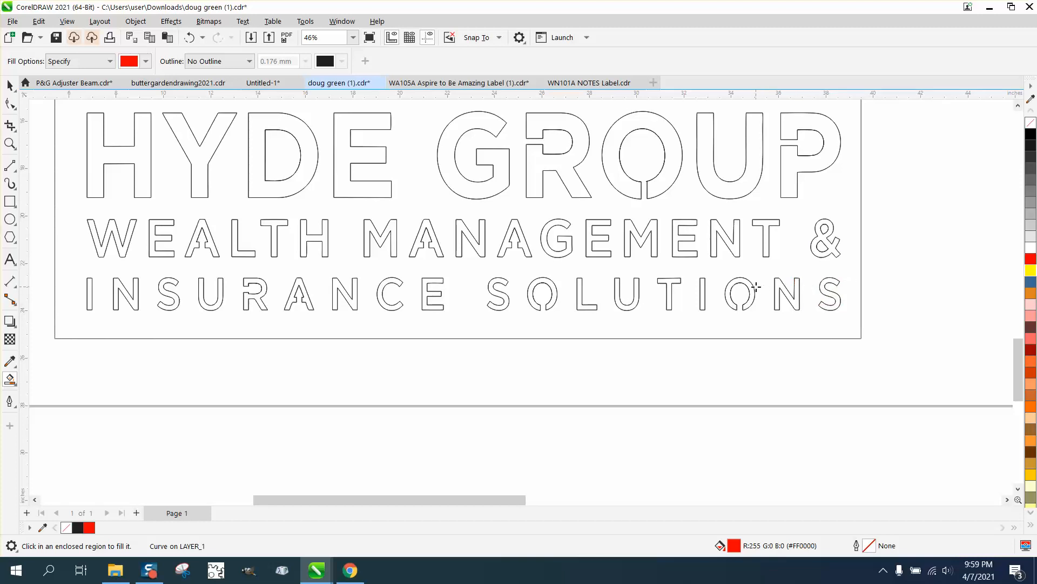
pyautogui.click(702, 294)
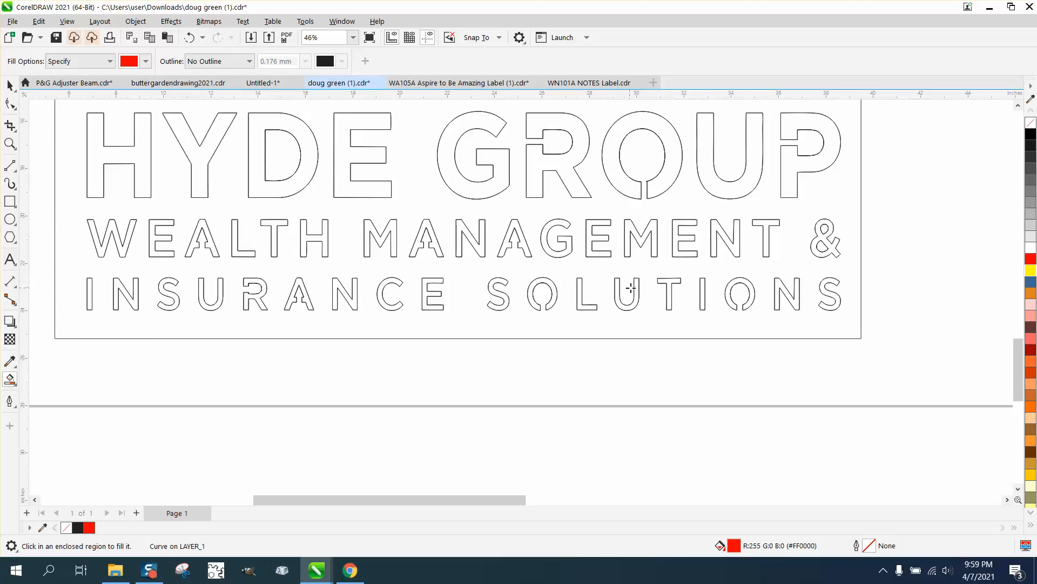
pyautogui.moveTo(558, 289)
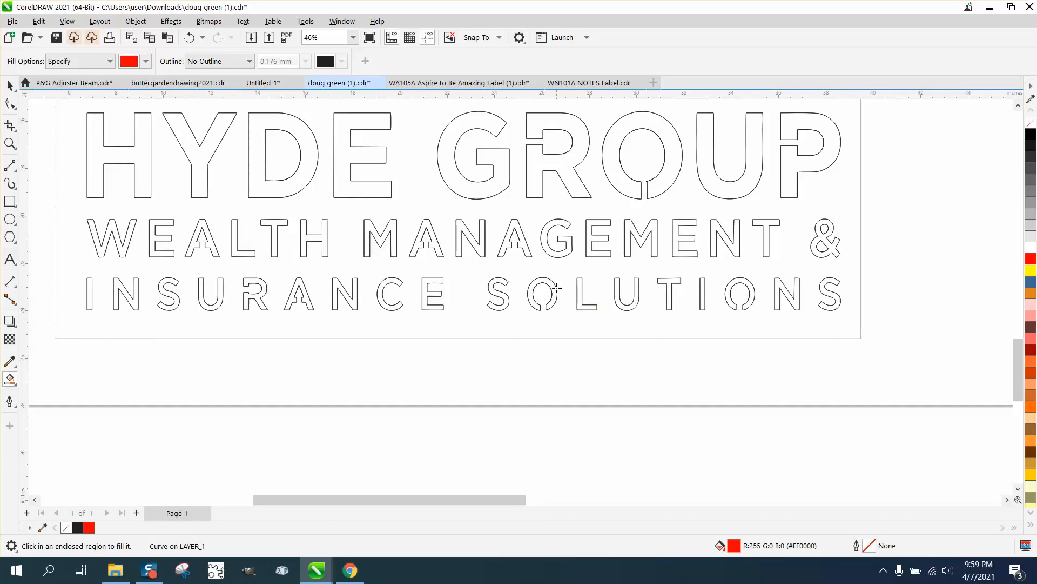
pyautogui.moveTo(506, 285)
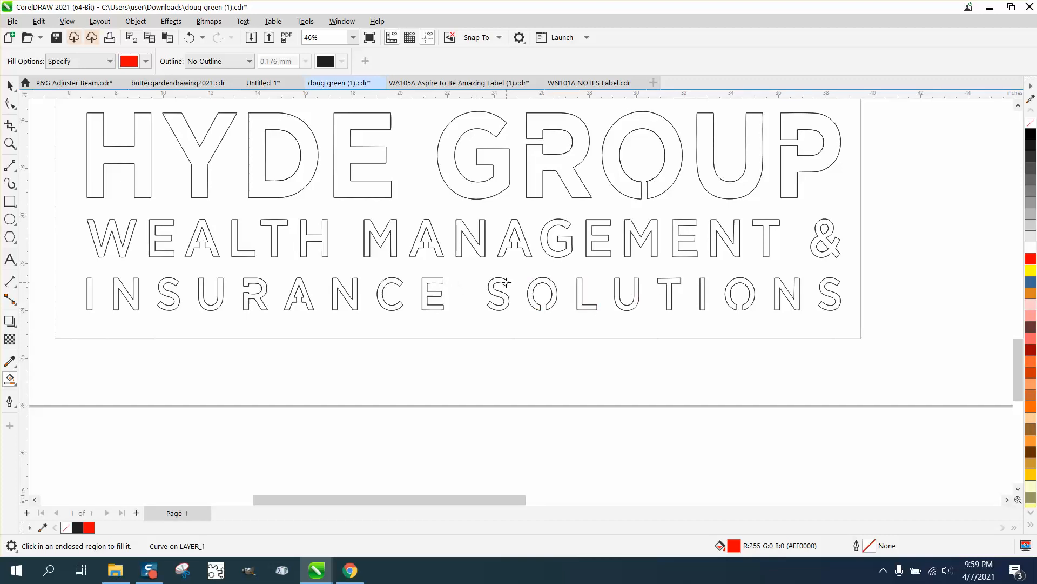
pyautogui.moveTo(358, 283)
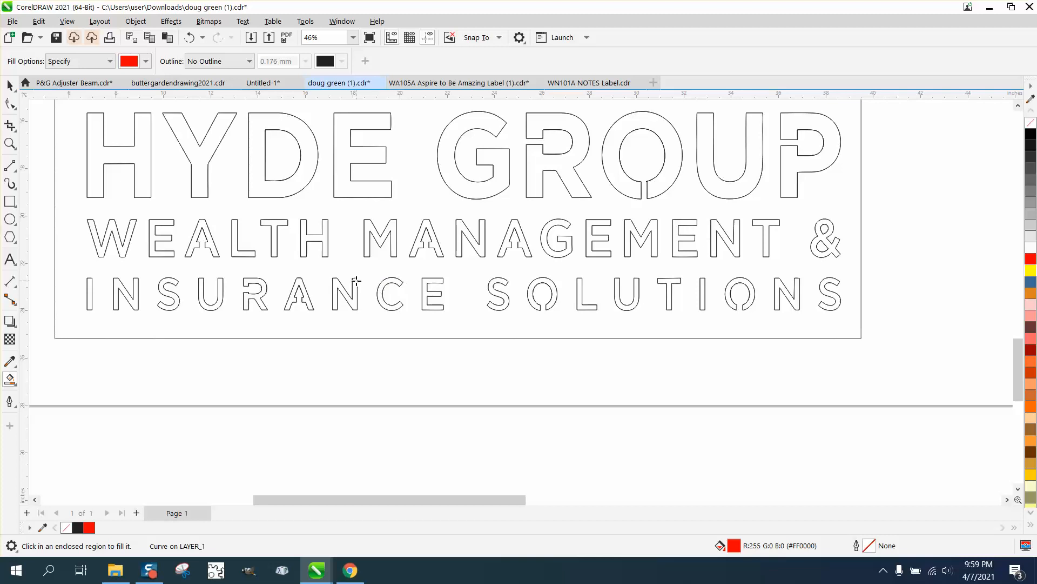
pyautogui.moveTo(270, 281)
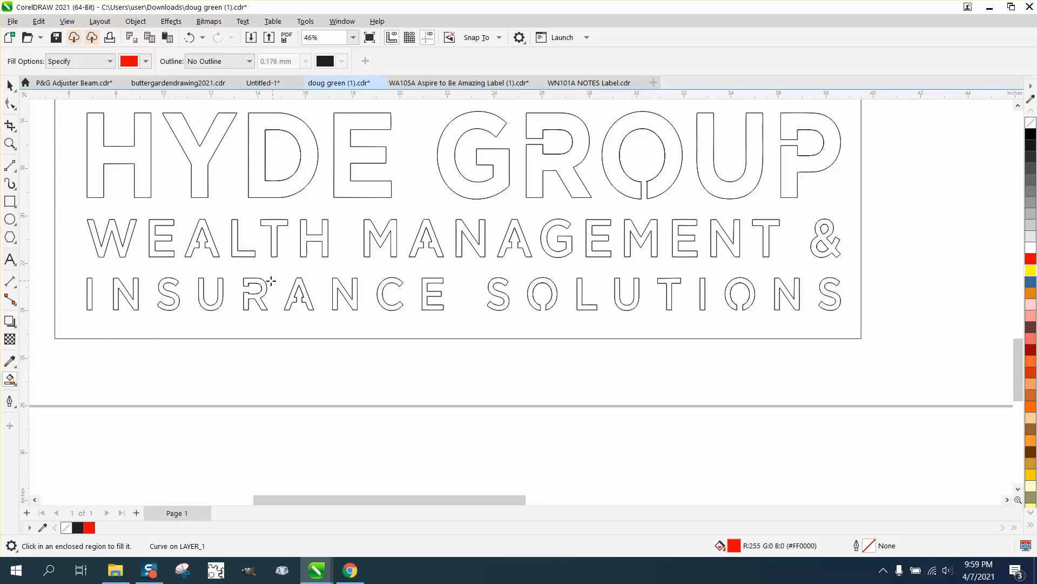
pyautogui.moveTo(260, 284)
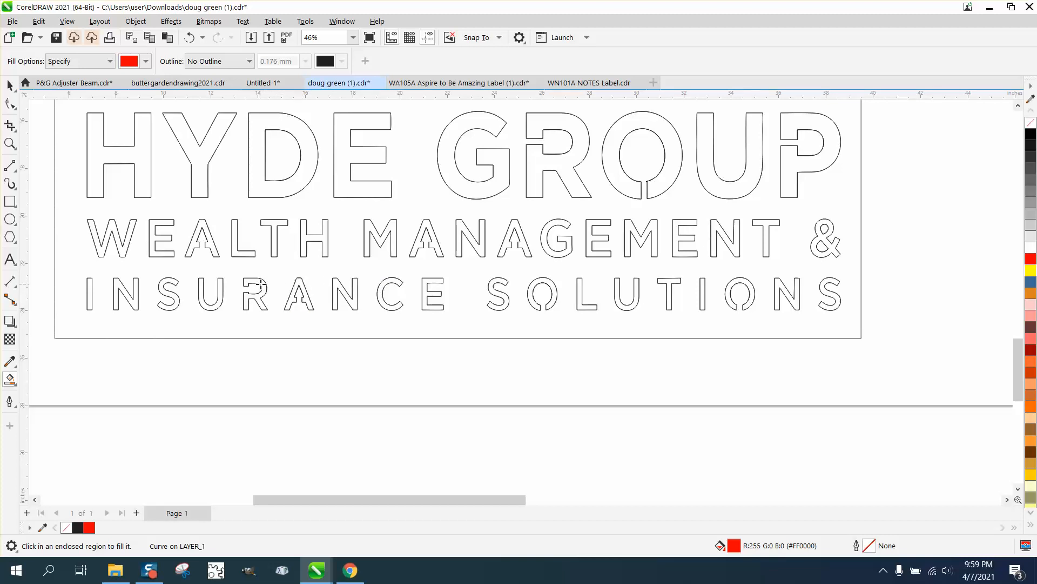
pyautogui.moveTo(176, 287)
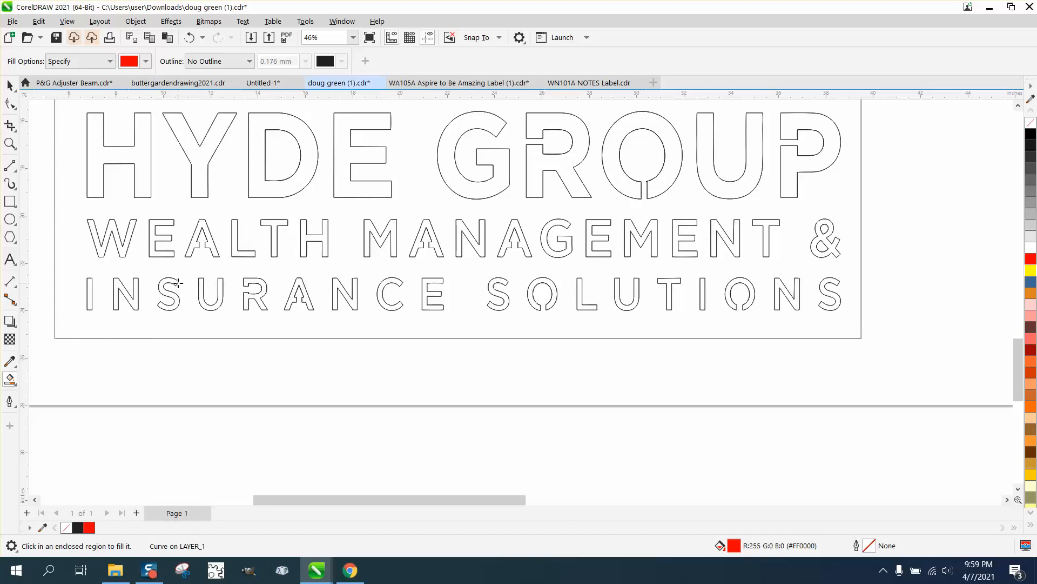
pyautogui.moveTo(106, 281)
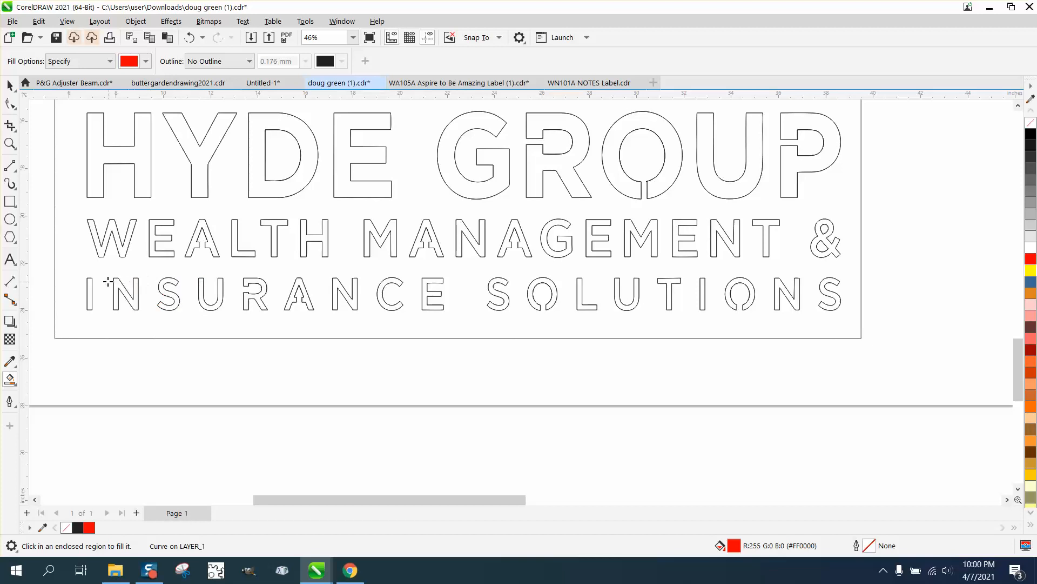
pyautogui.scroll(-3)
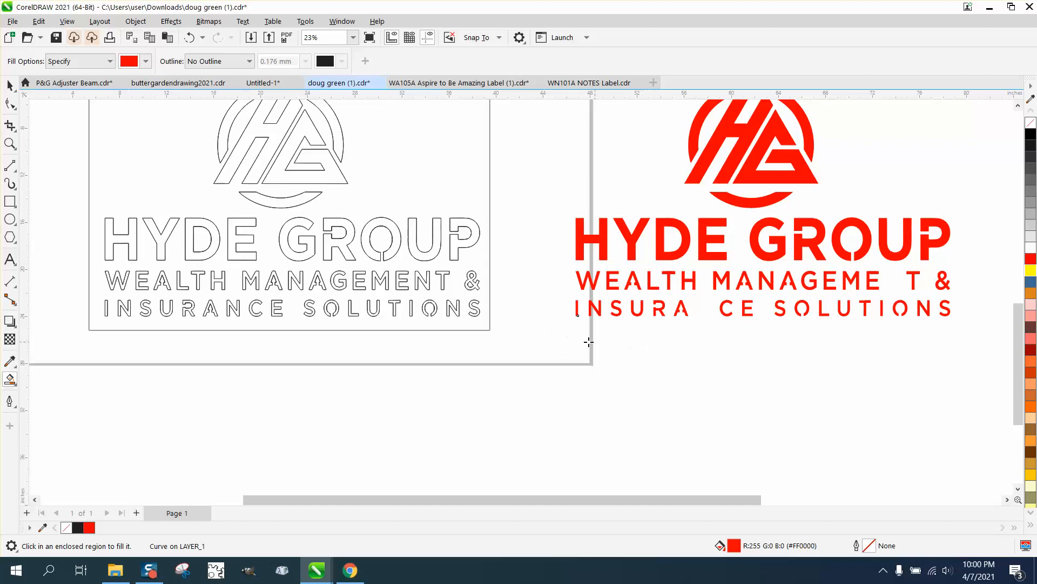
pyautogui.moveTo(237, 318)
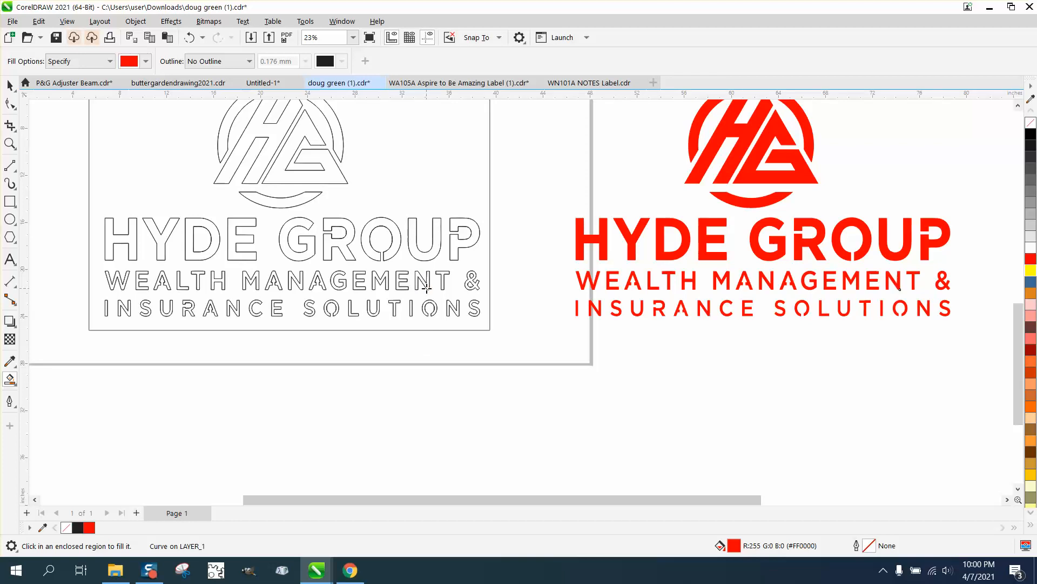
# Step: Zoom out from the restored N letters and return to the Pick tool
pyautogui.scroll(-3)
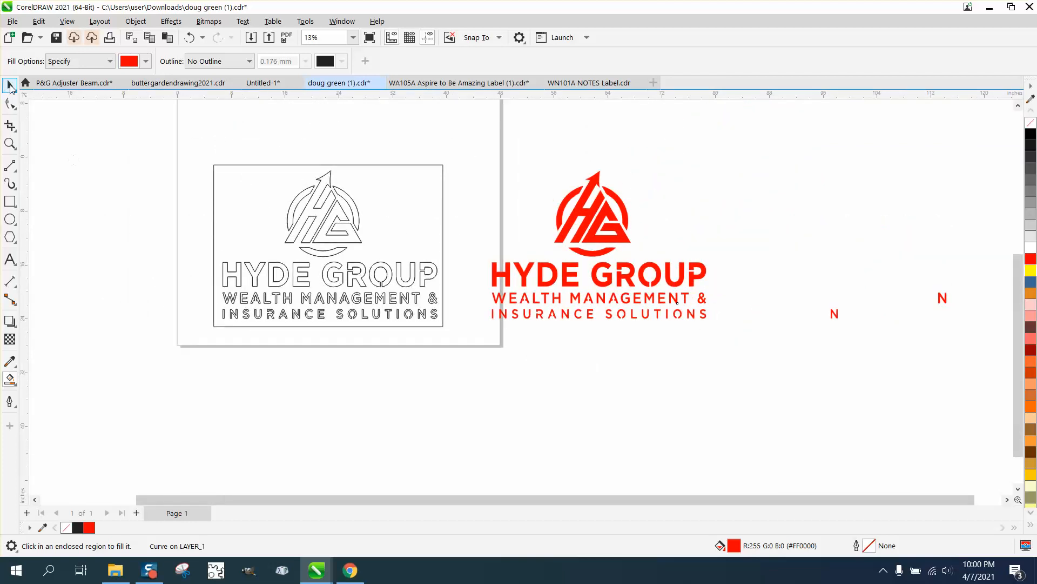
pyautogui.click(9, 86)
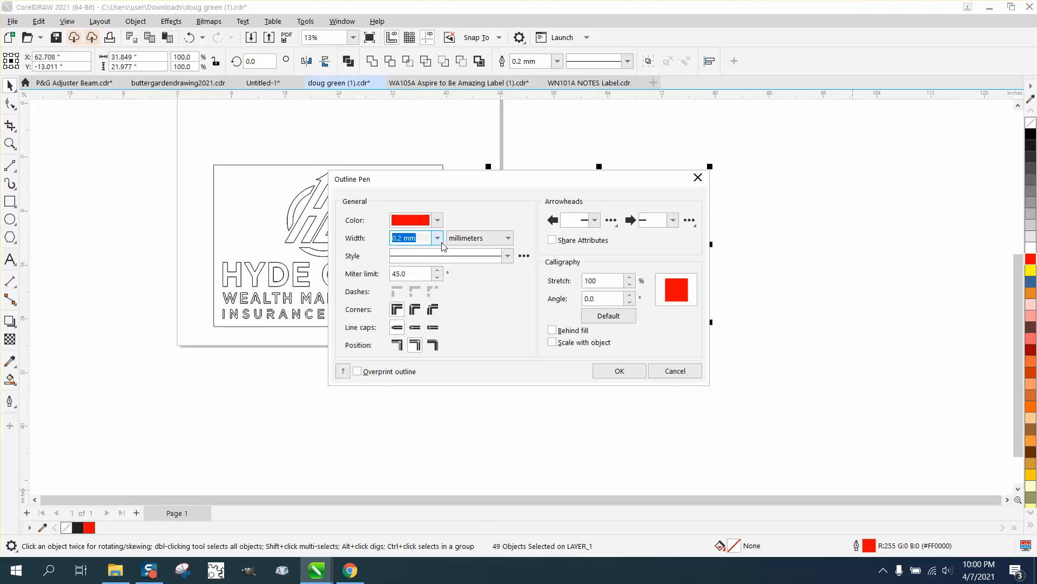
# Step: Apply a red hairline outline with no fill to the 49 copied objects
pyautogui.click(618, 370)
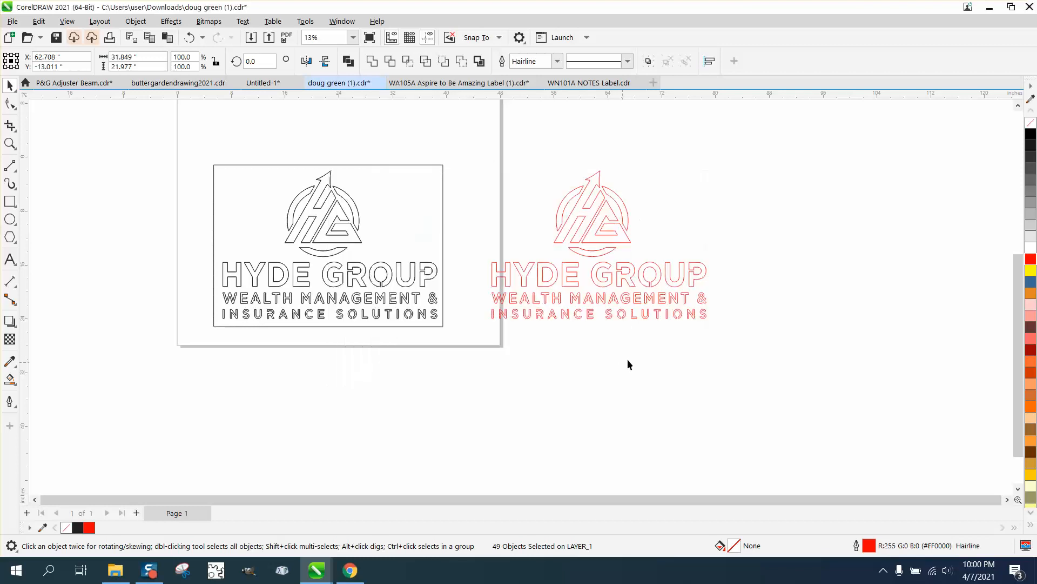
pyautogui.moveTo(347, 231)
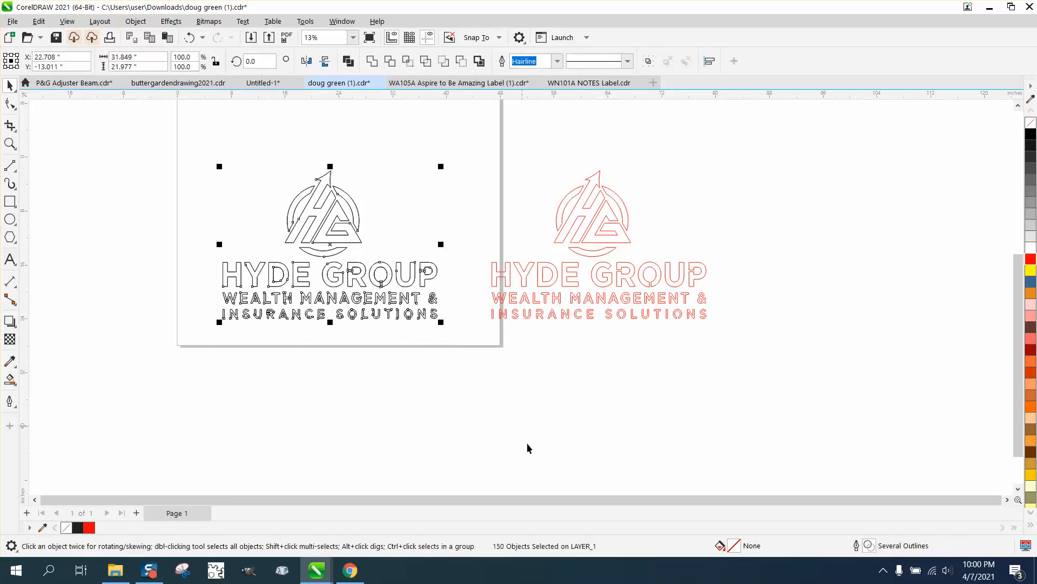
pyautogui.moveTo(503, 554)
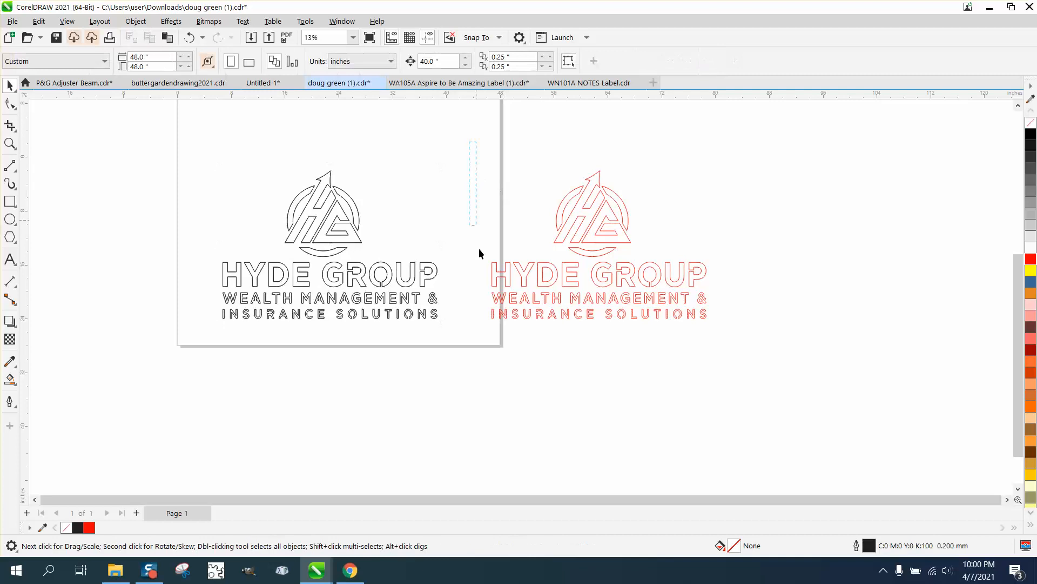
pyautogui.click(592, 212)
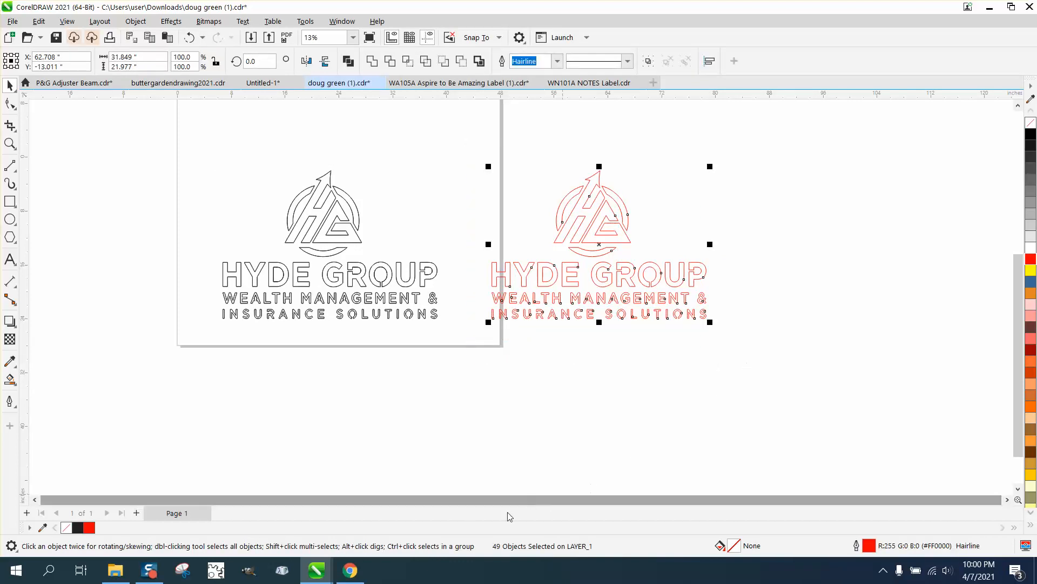
pyautogui.moveTo(425, 328)
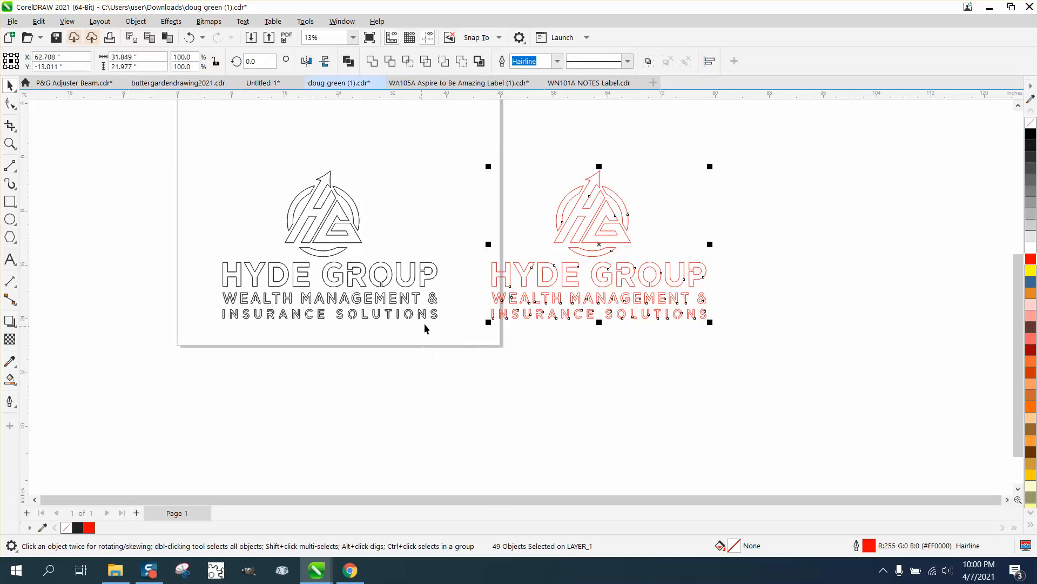
pyautogui.moveTo(207, 217)
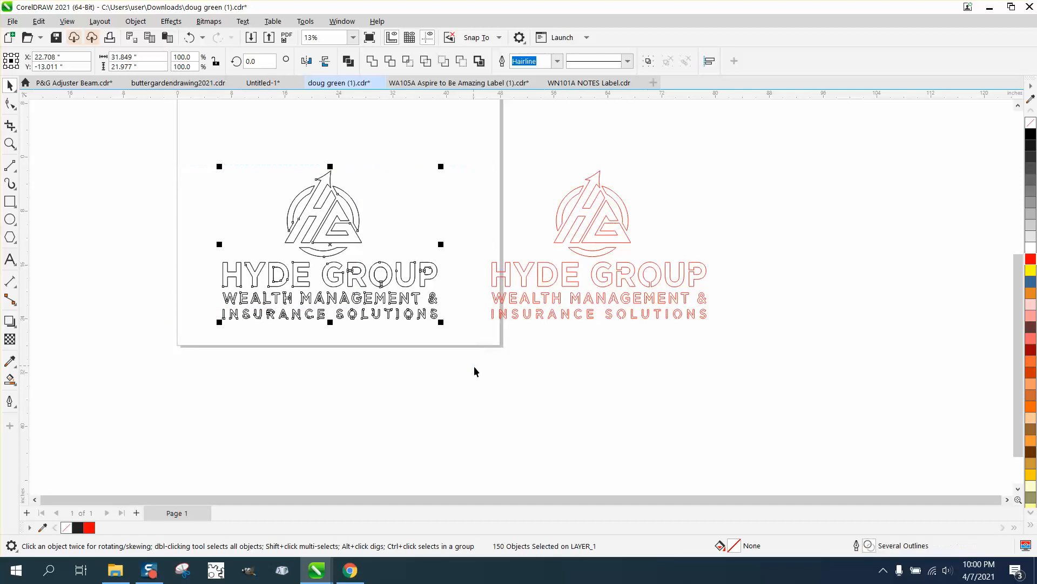
pyautogui.moveTo(478, 371)
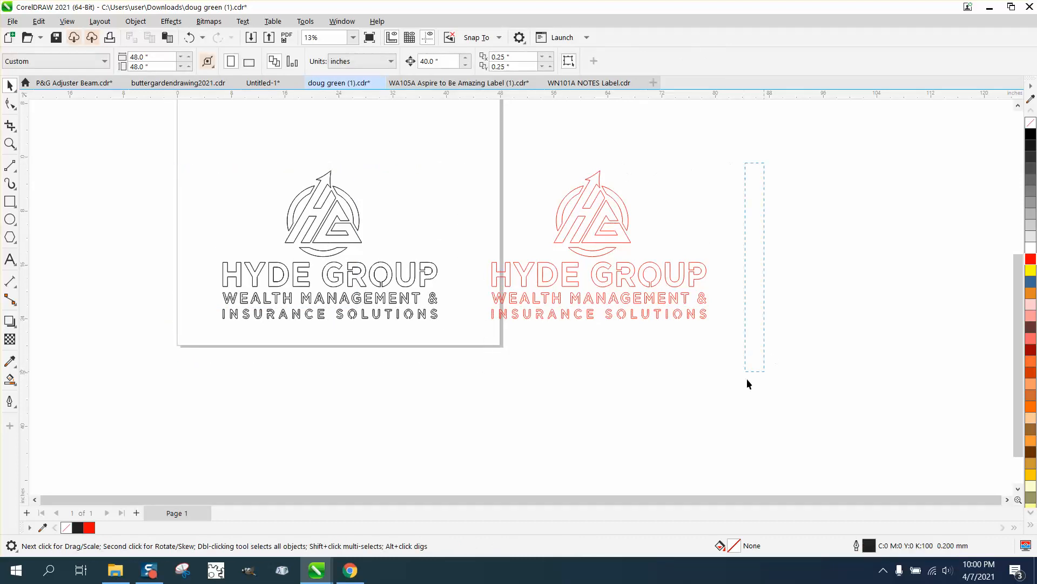
pyautogui.click(595, 219)
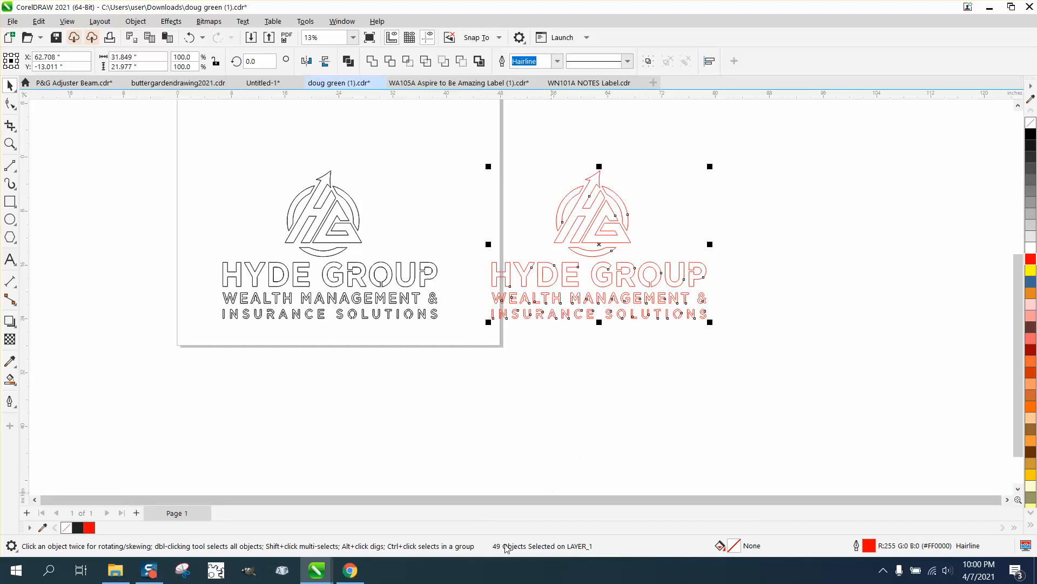
pyautogui.moveTo(651, 252)
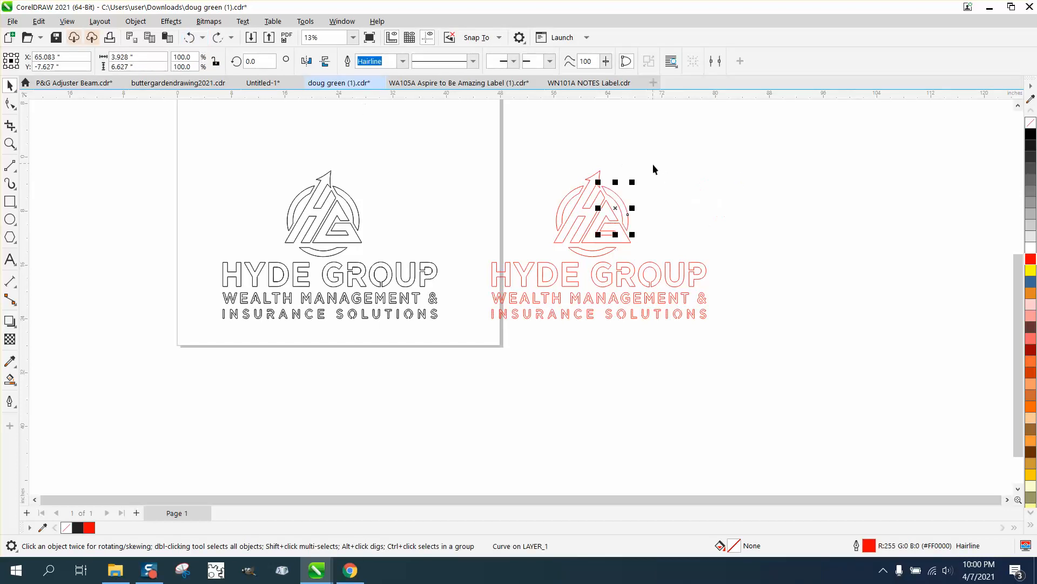
pyautogui.moveTo(196, 188)
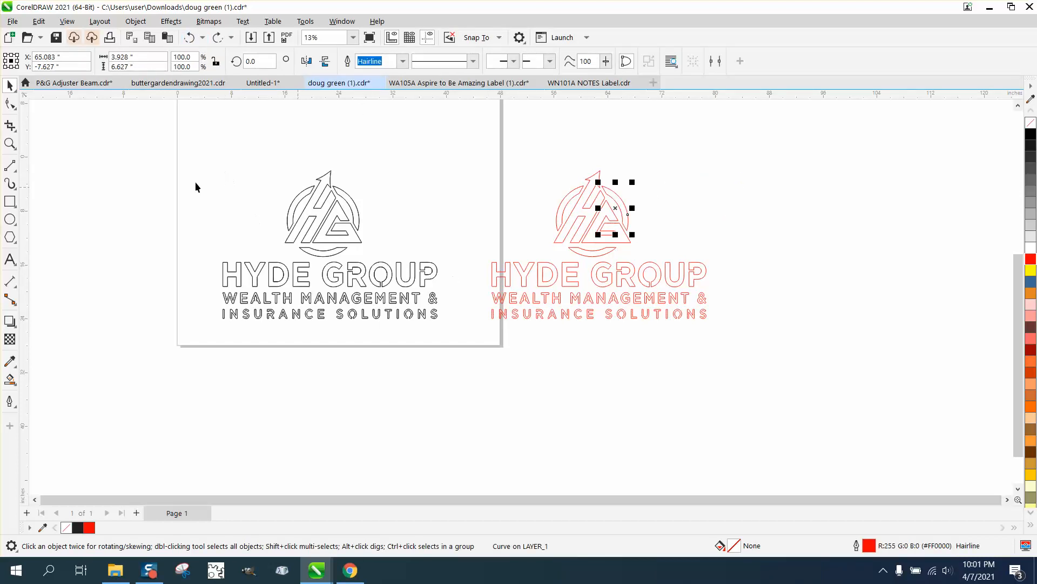
pyautogui.click(10, 144)
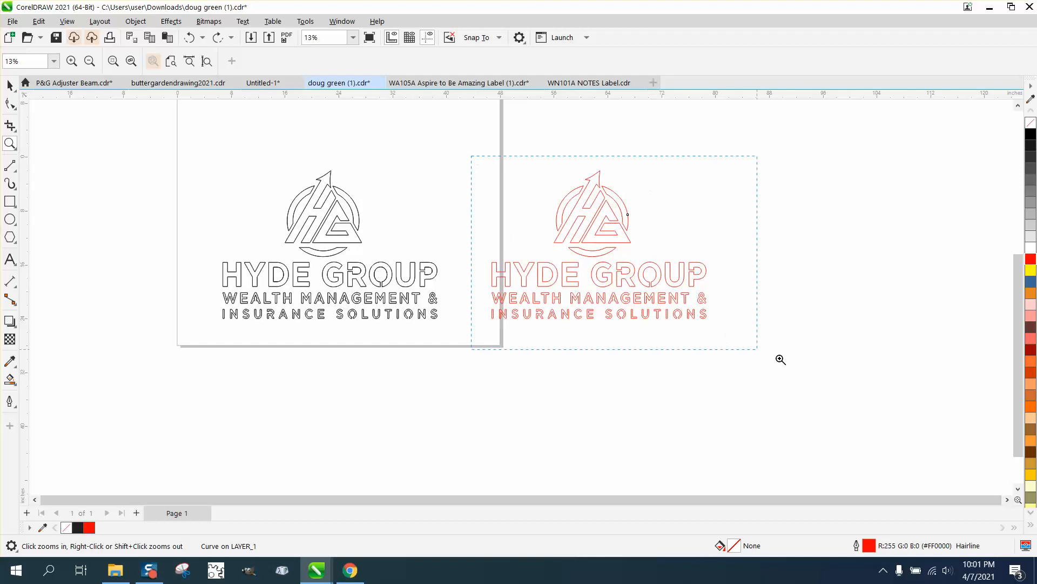
# Step: Zoom in close on the red copy's lettering to check its single hairline outlines
pyautogui.click(780, 359)
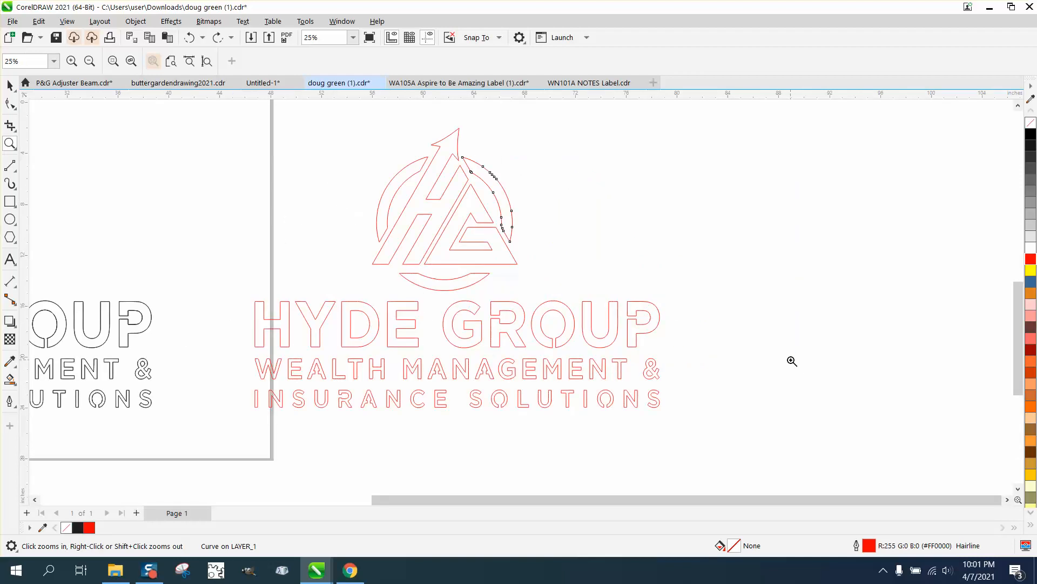
pyautogui.moveTo(615, 356)
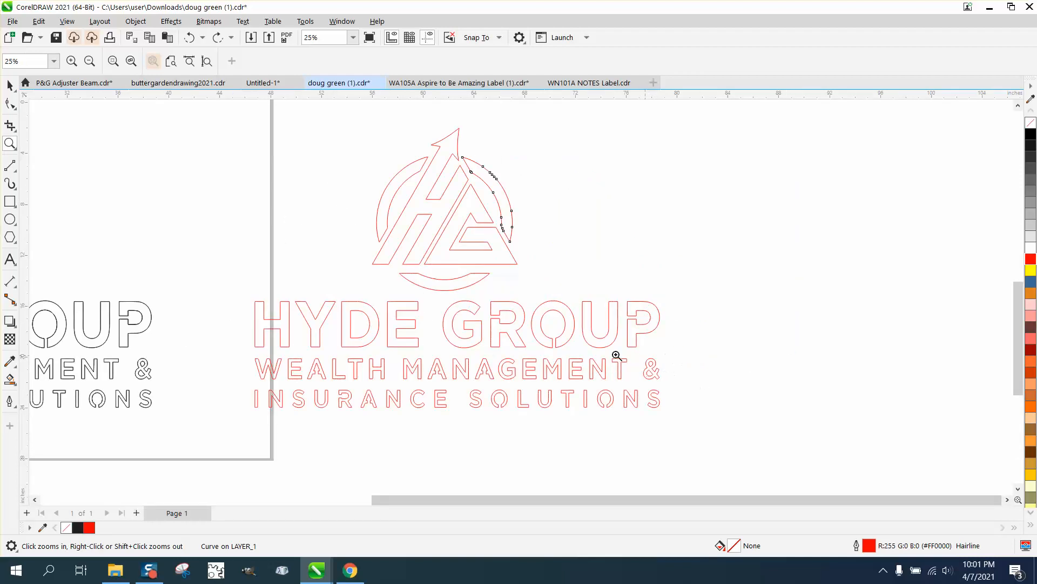
pyautogui.moveTo(576, 345)
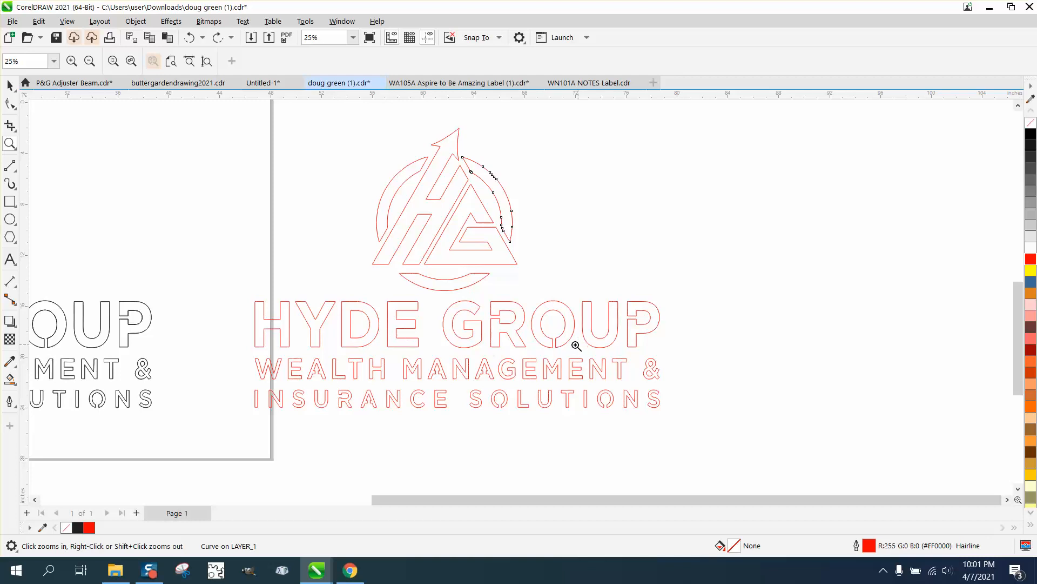
pyautogui.moveTo(642, 313)
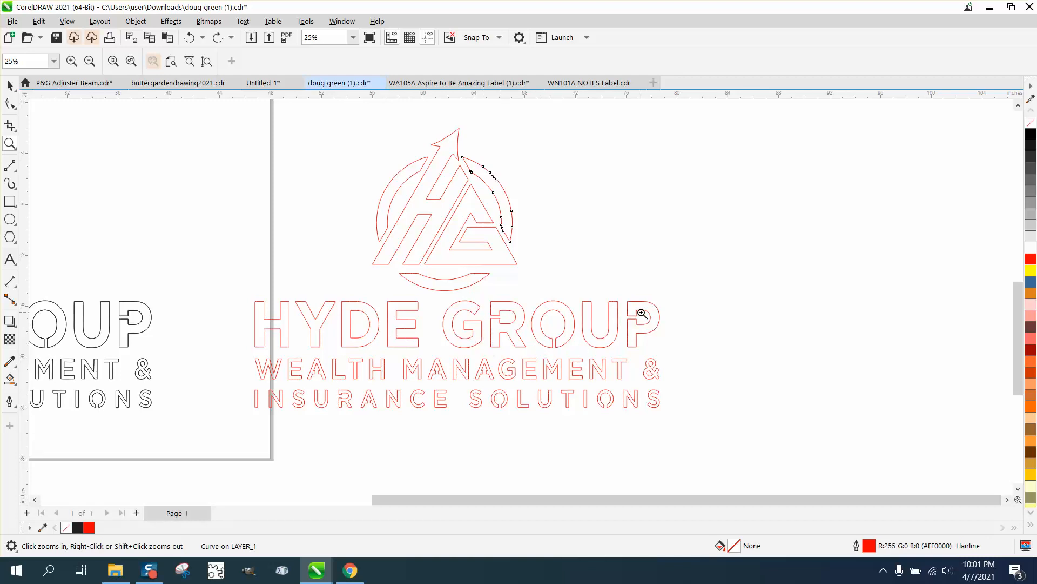
pyautogui.click(641, 313)
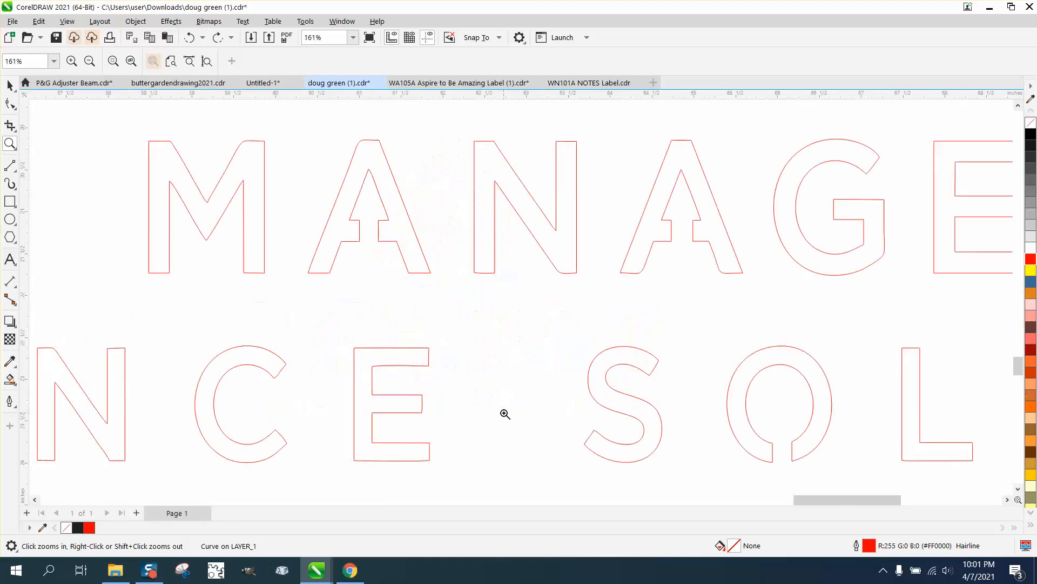